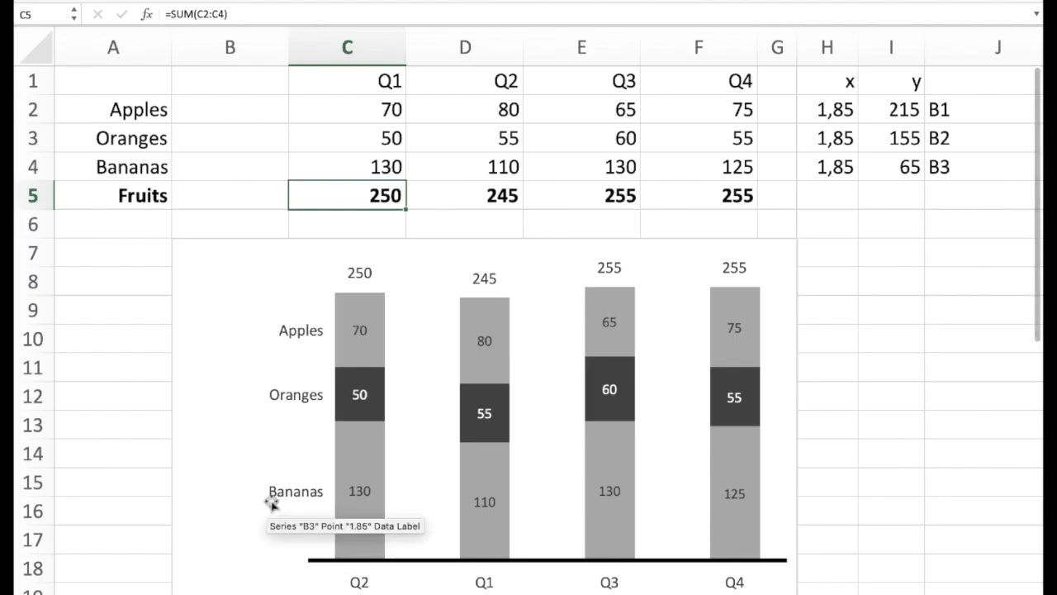
pyautogui.moveTo(374, 498)
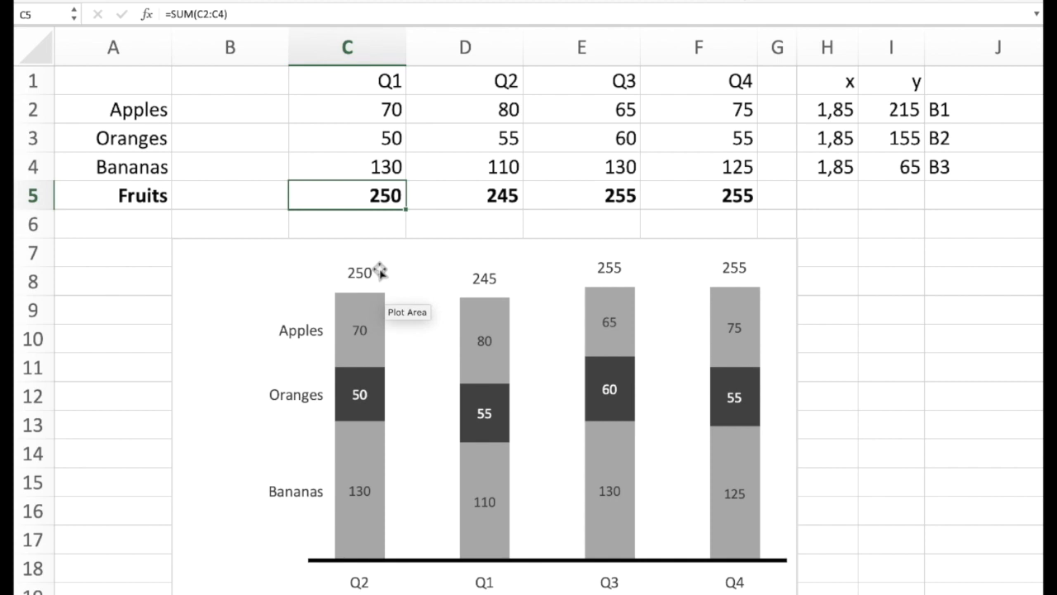
pyautogui.moveTo(307, 329)
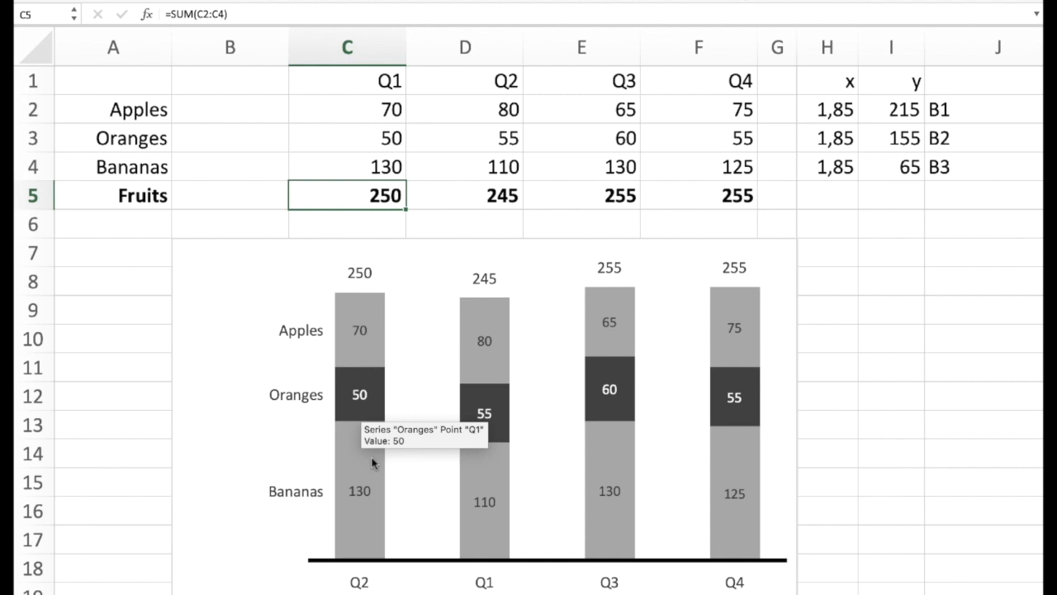
pyautogui.moveTo(353, 171)
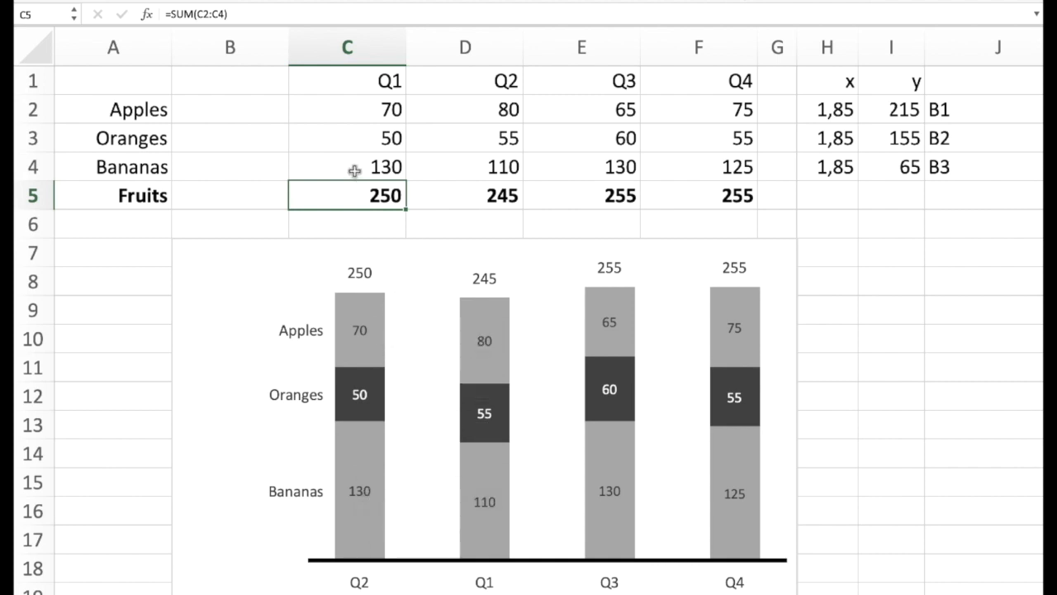
# Step: Enter a new Bananas Q1 value to see the chart update, then restore it to 130
pyautogui.click(353, 167)
pyautogui.write('150')
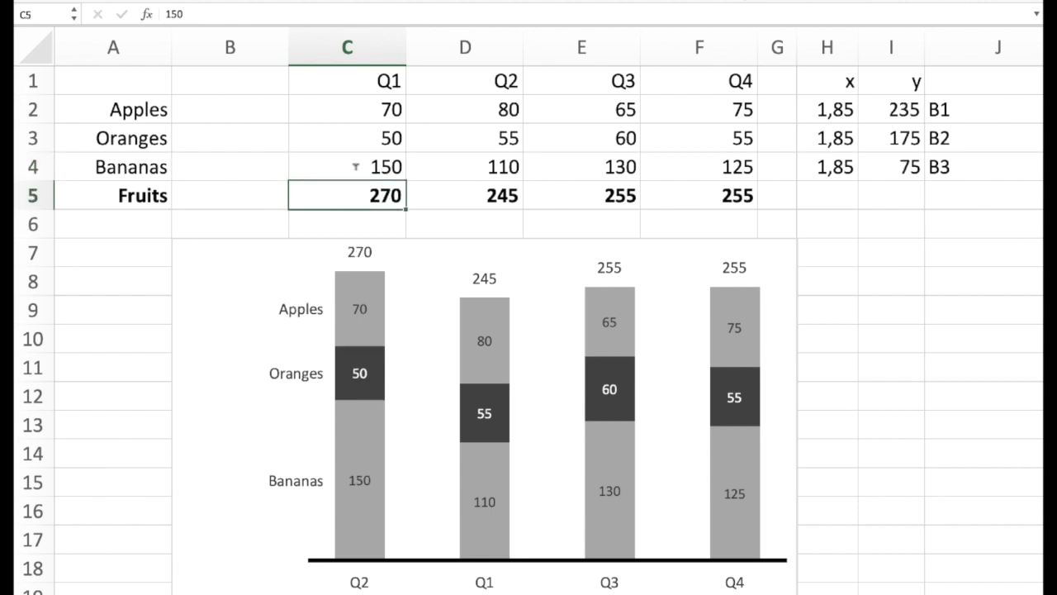
pyautogui.click(346, 195)
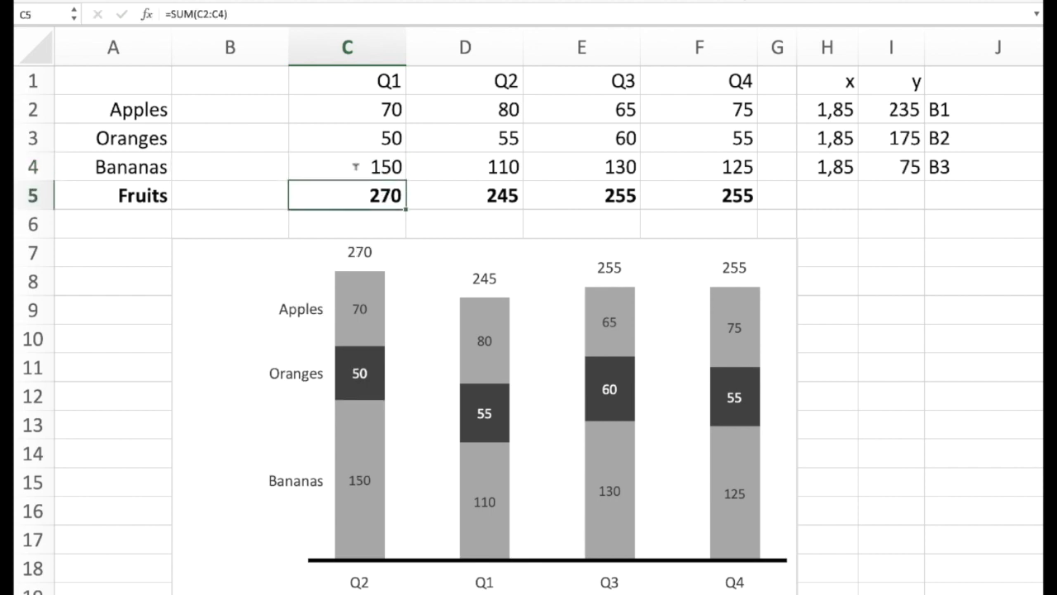
pyautogui.click(347, 167)
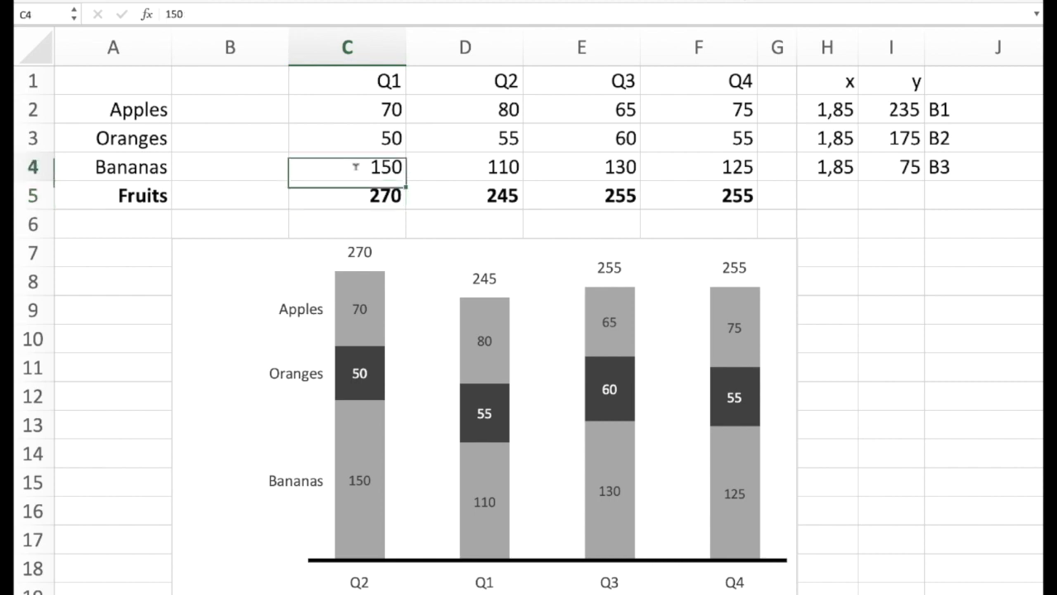
pyautogui.write('130')
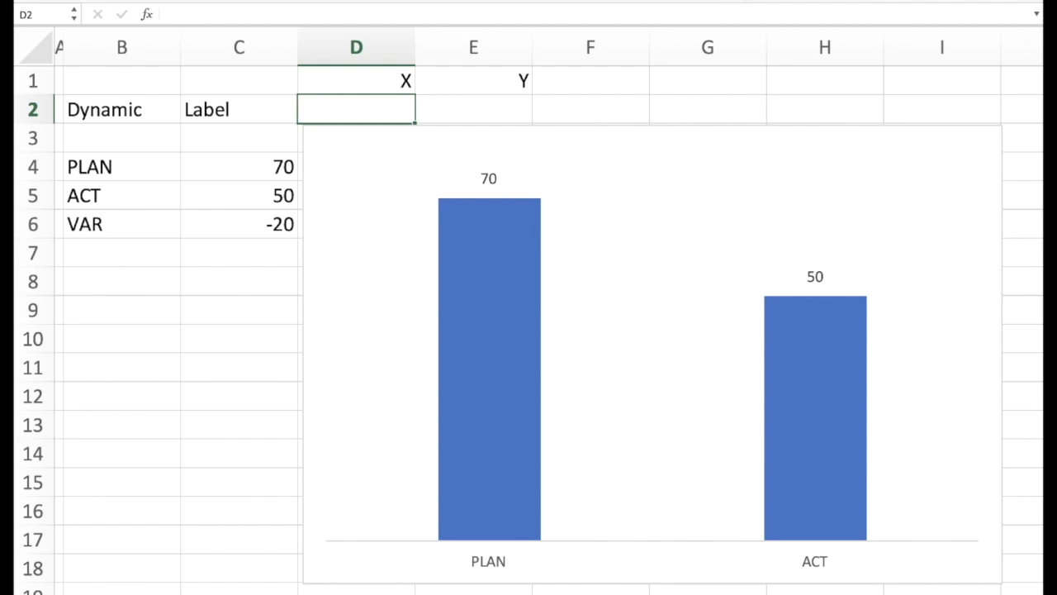
pyautogui.moveTo(228, 221)
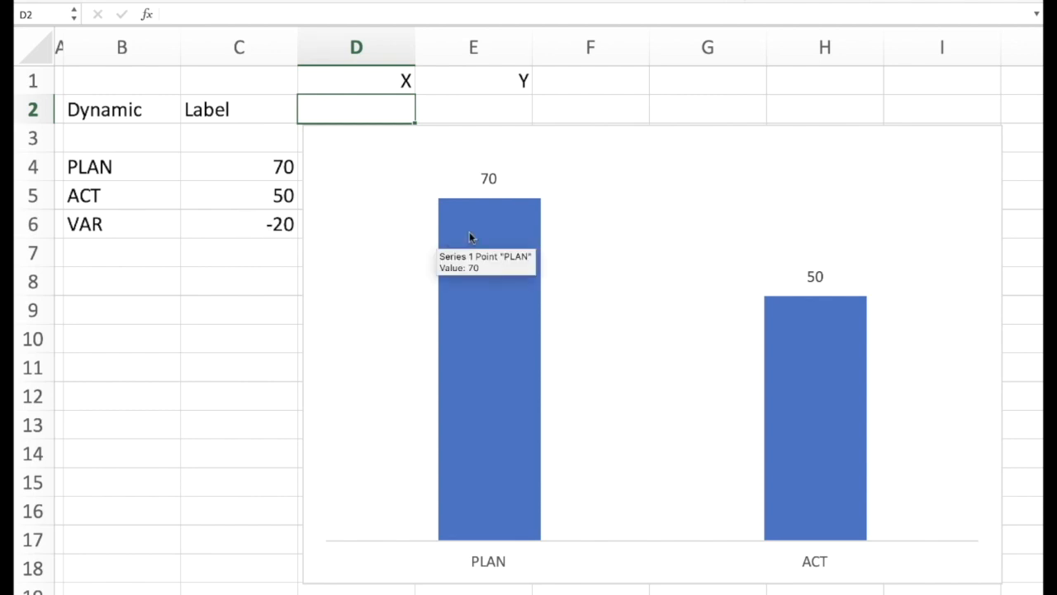
pyautogui.moveTo(654, 245)
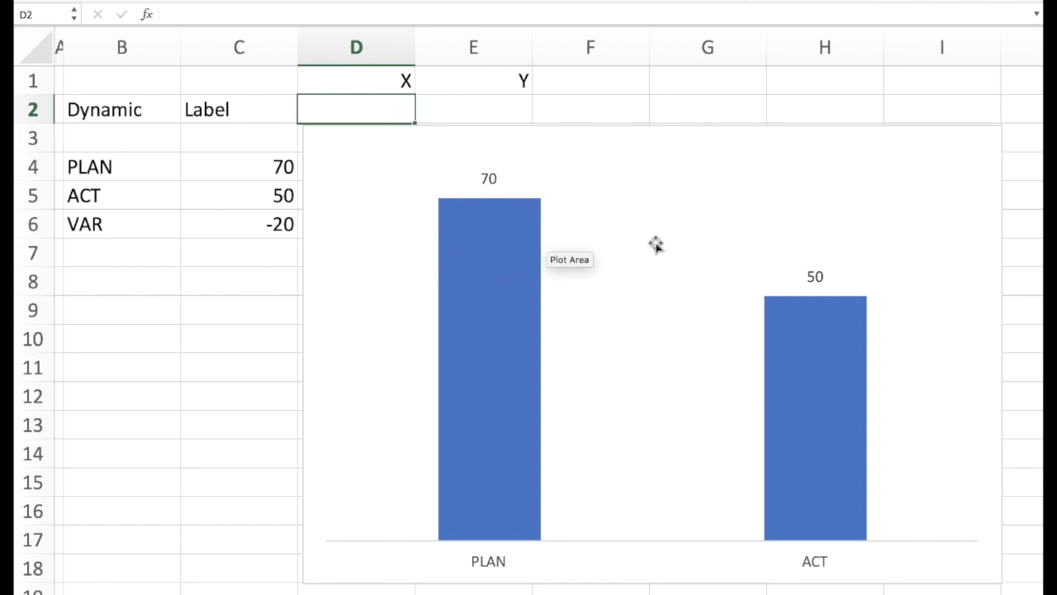
pyautogui.moveTo(634, 231)
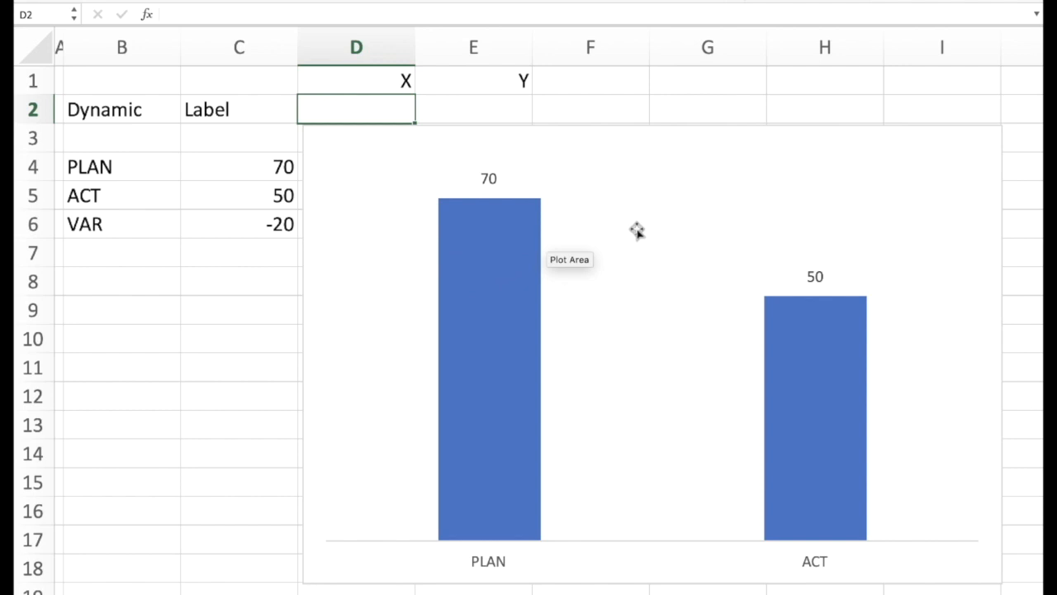
pyautogui.moveTo(658, 249)
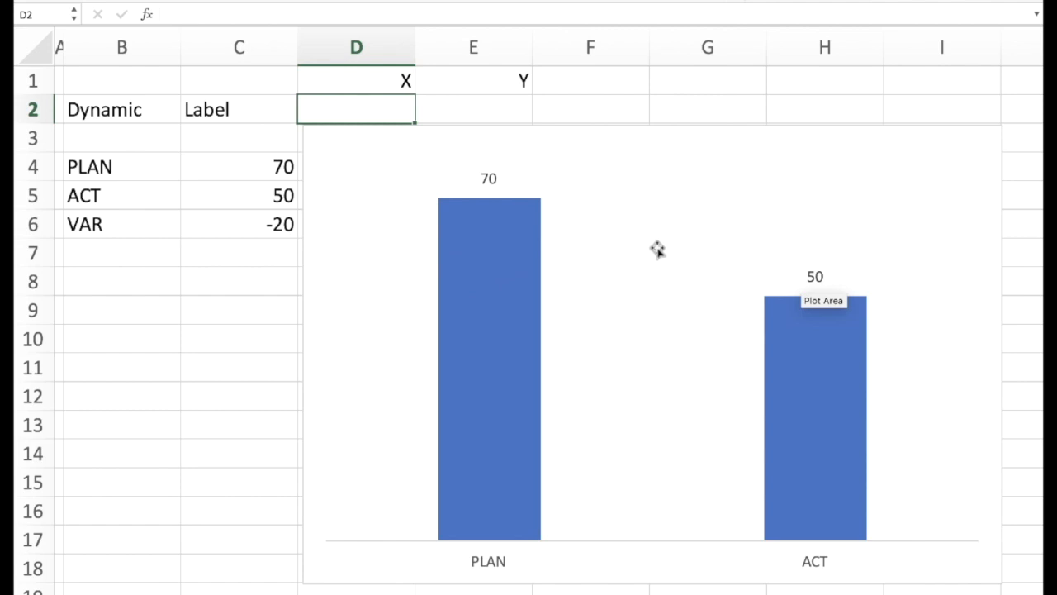
pyautogui.moveTo(377, 239)
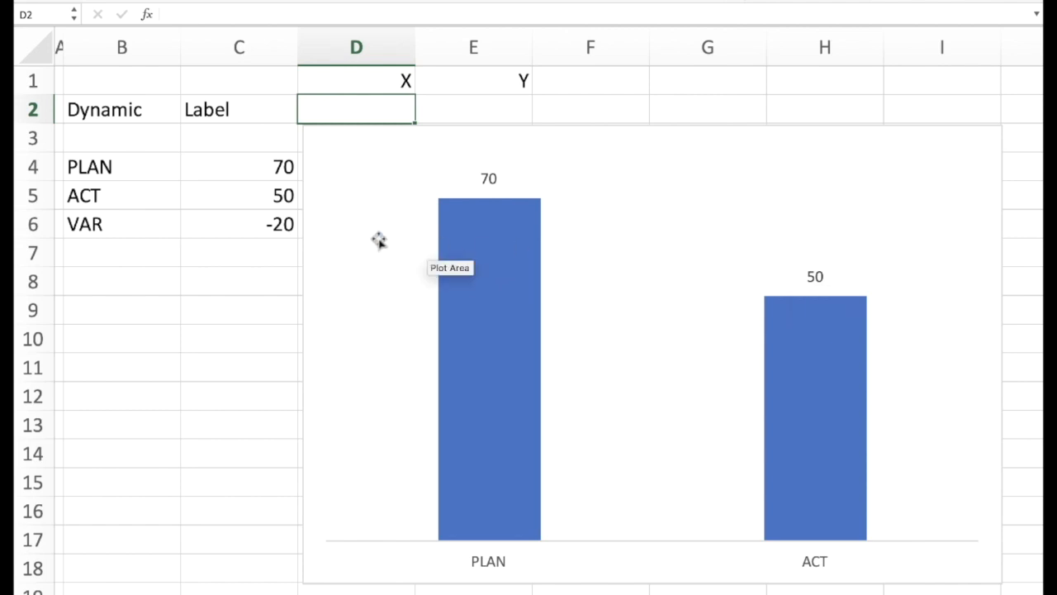
pyautogui.moveTo(652, 246)
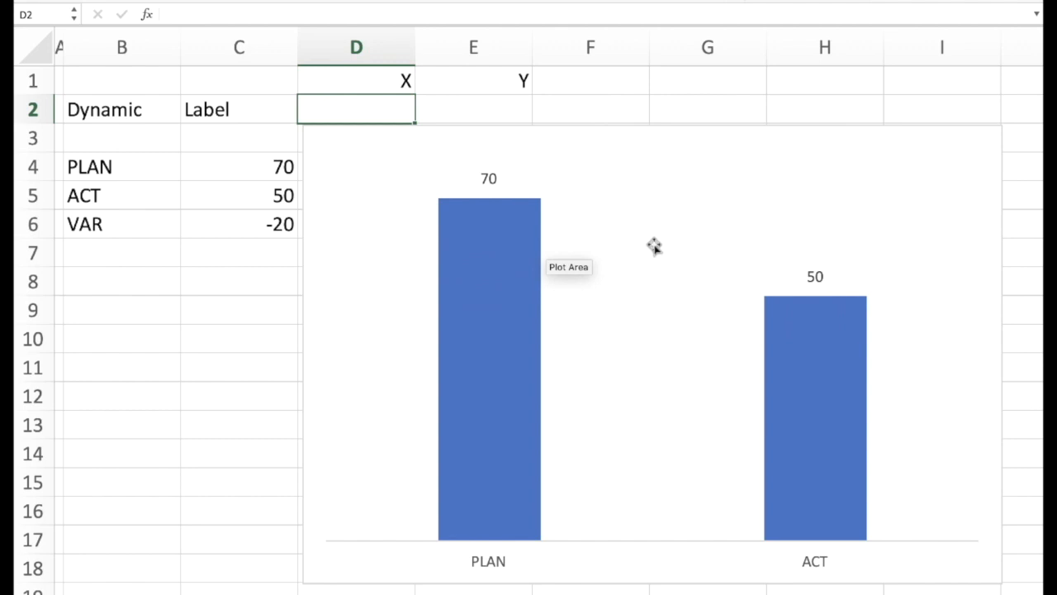
pyautogui.moveTo(648, 393)
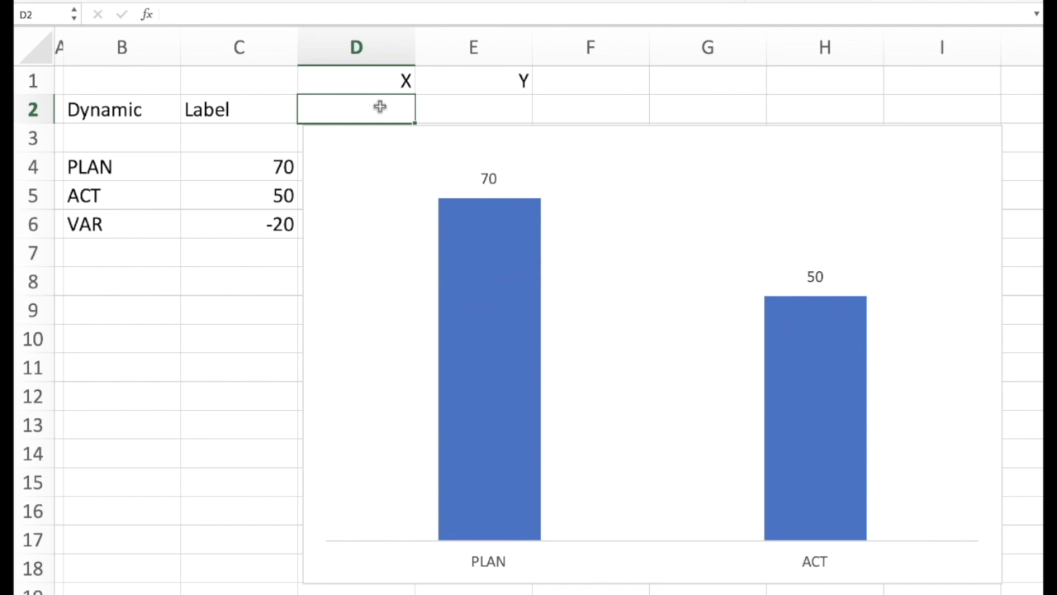
pyautogui.moveTo(228, 109)
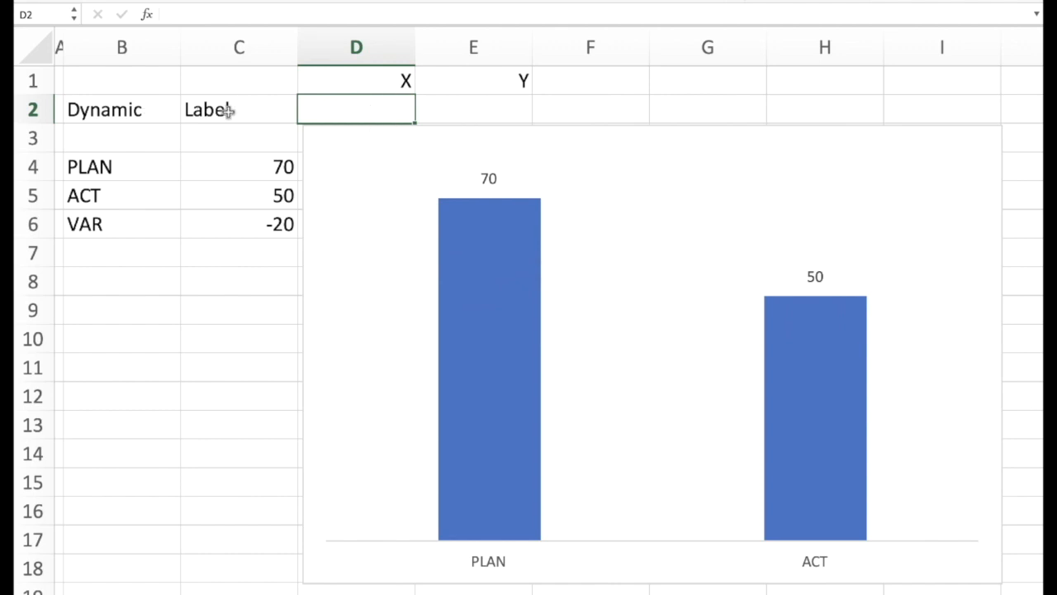
pyautogui.moveTo(370, 112)
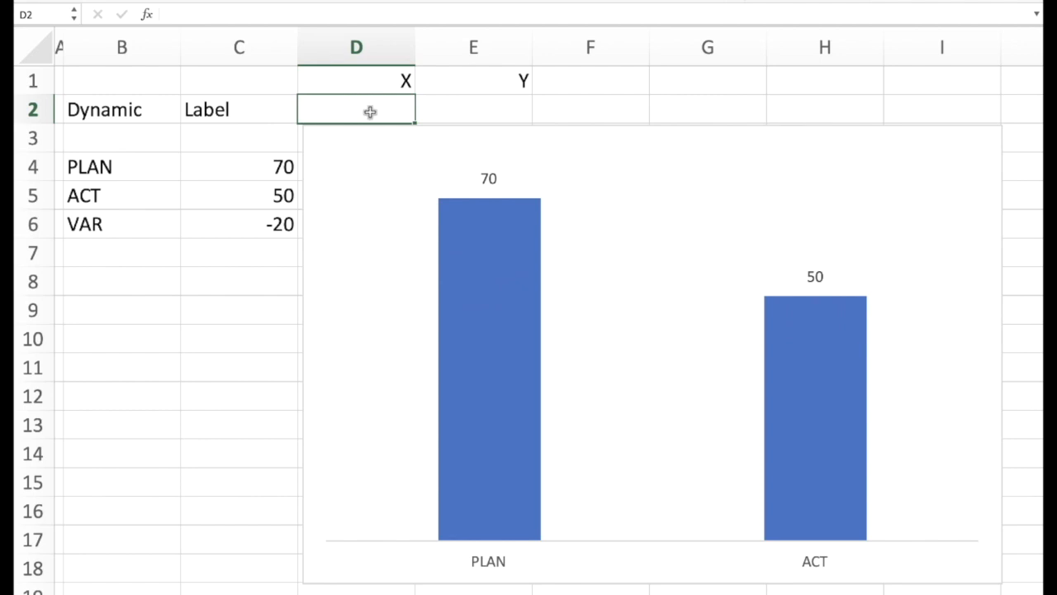
pyautogui.moveTo(488, 112)
pyautogui.write('=')
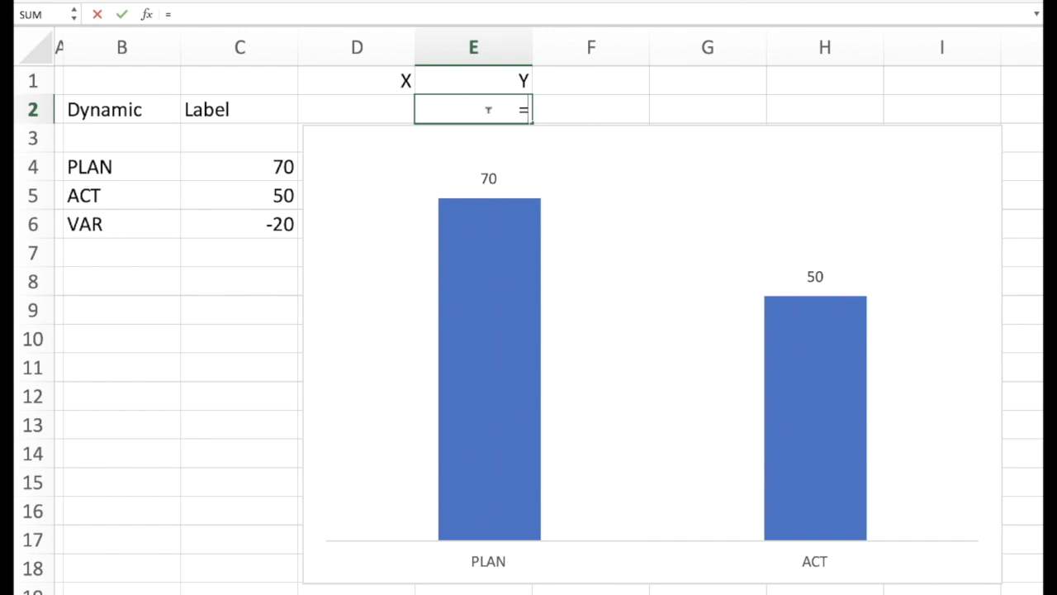
pyautogui.moveTo(395, 134)
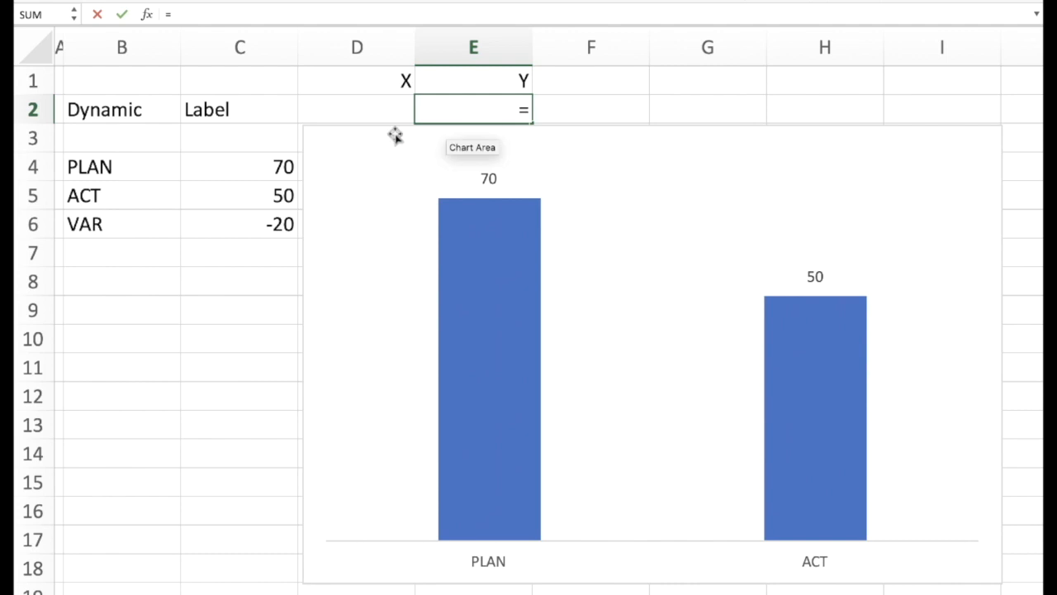
# Step: Build the Y cell as a formula adding ACT and PLAN, giving 60
pyautogui.click(241, 195)
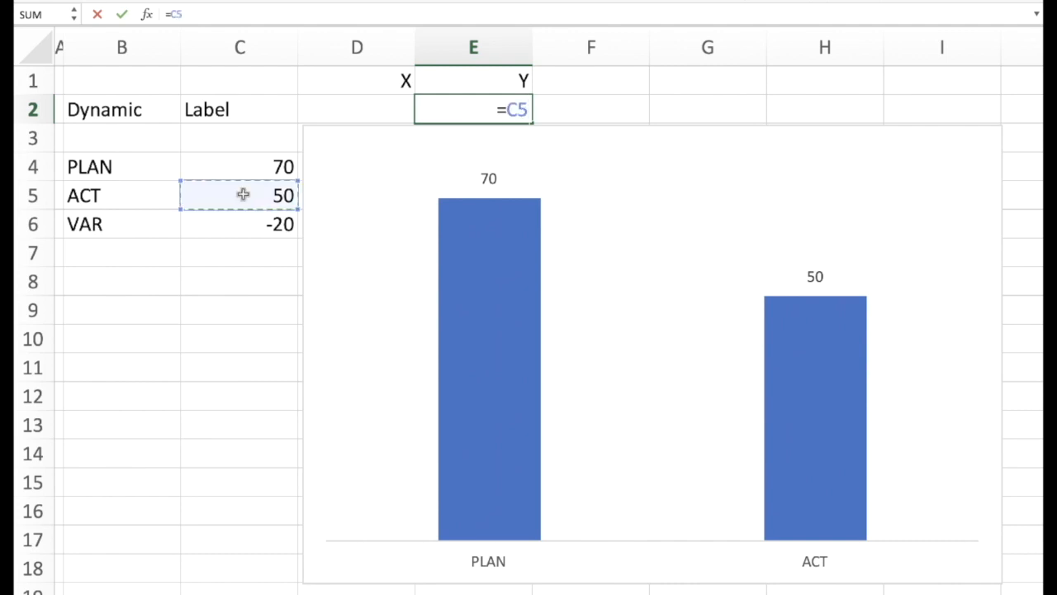
pyautogui.write('+')
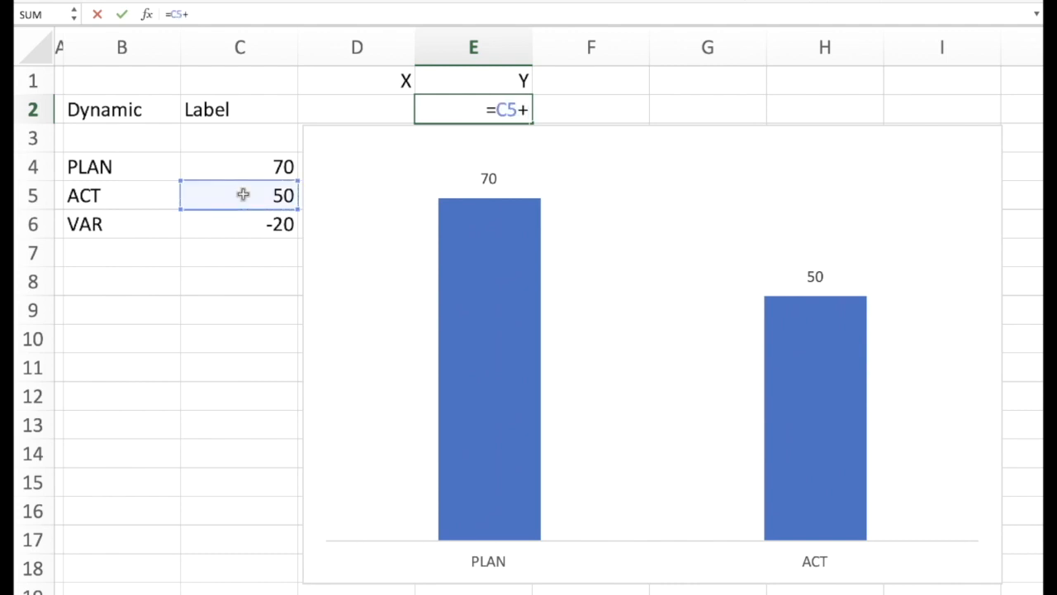
pyautogui.click(248, 166)
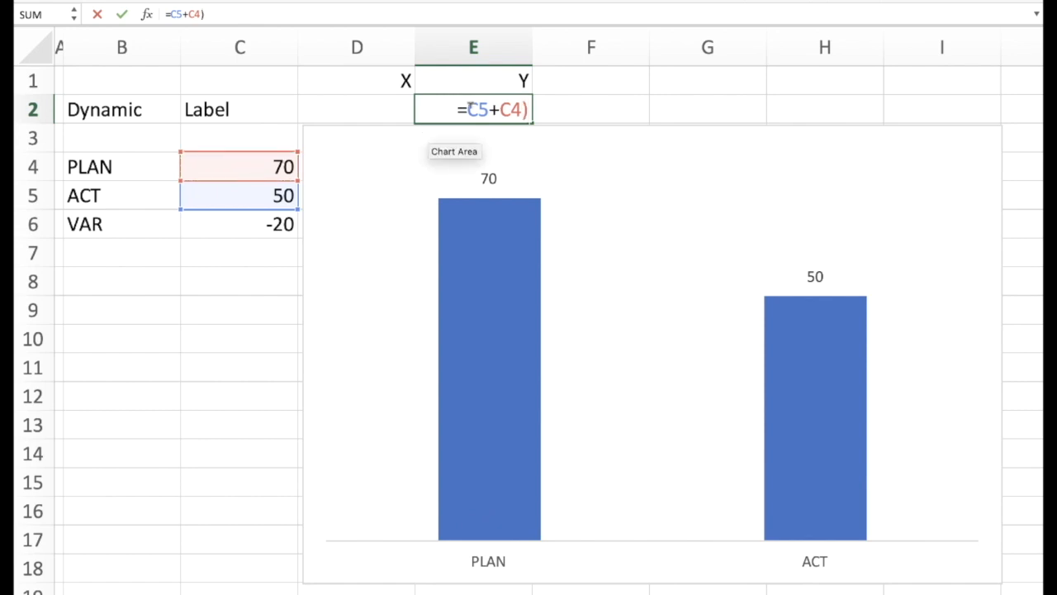
pyautogui.write('(')
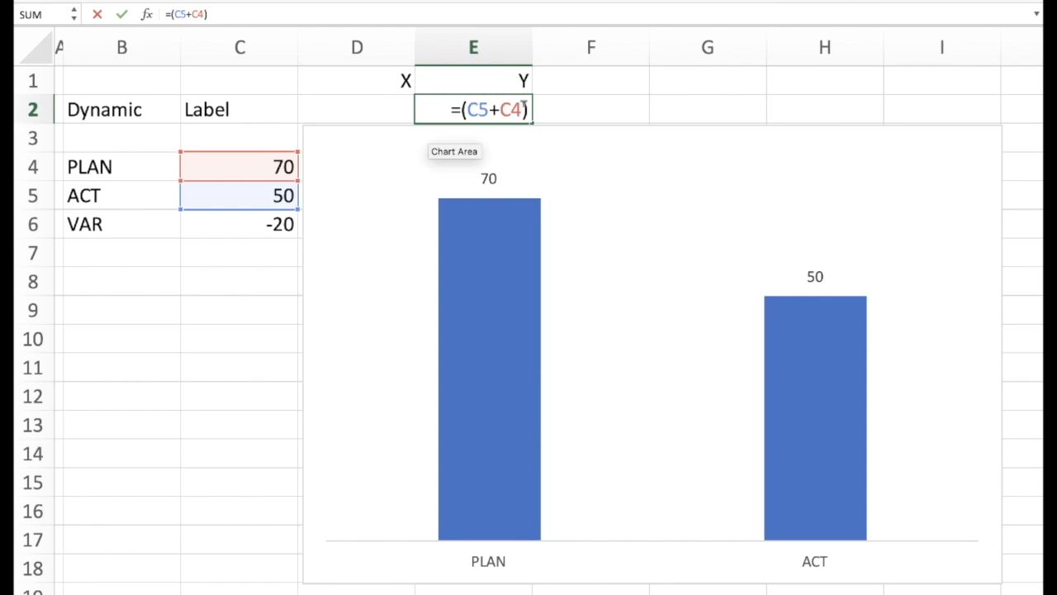
pyautogui.press('Enter')
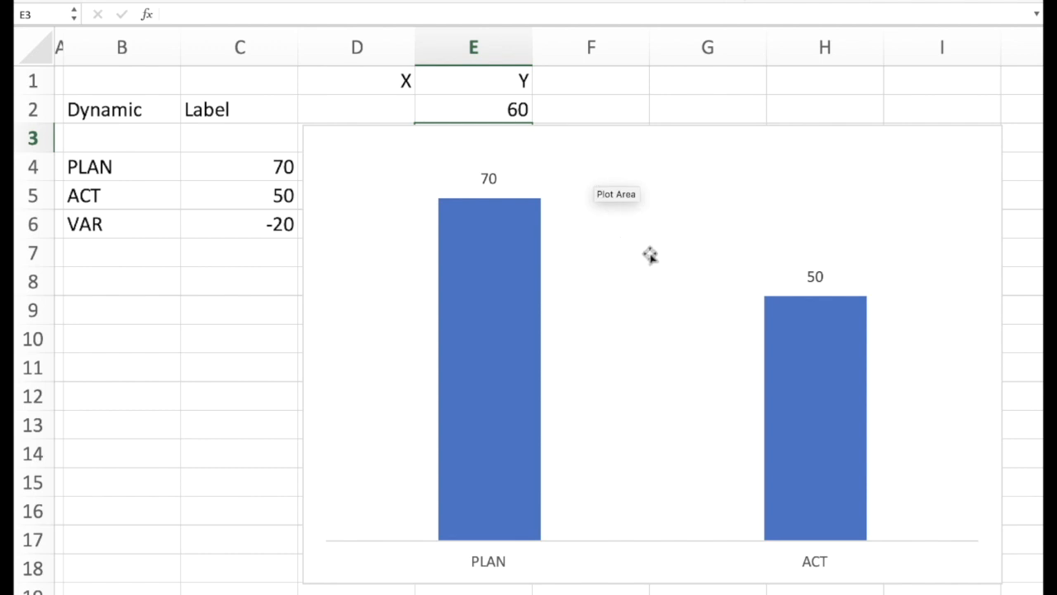
pyautogui.moveTo(647, 254)
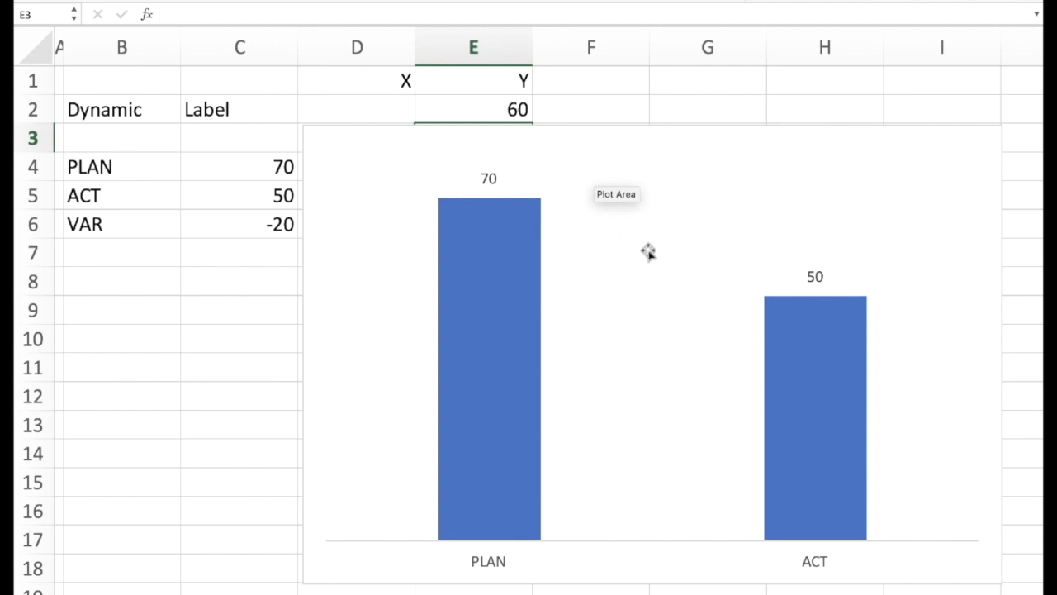
pyautogui.moveTo(410, 129)
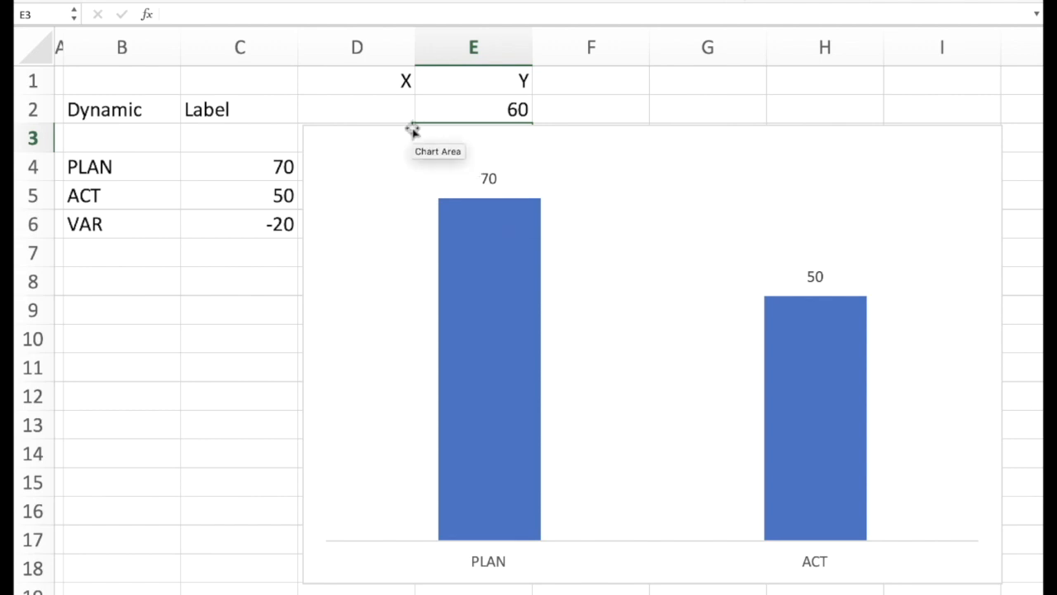
# Step: Select cell D2 to hold the label's X value of 1,5
pyautogui.click(357, 109)
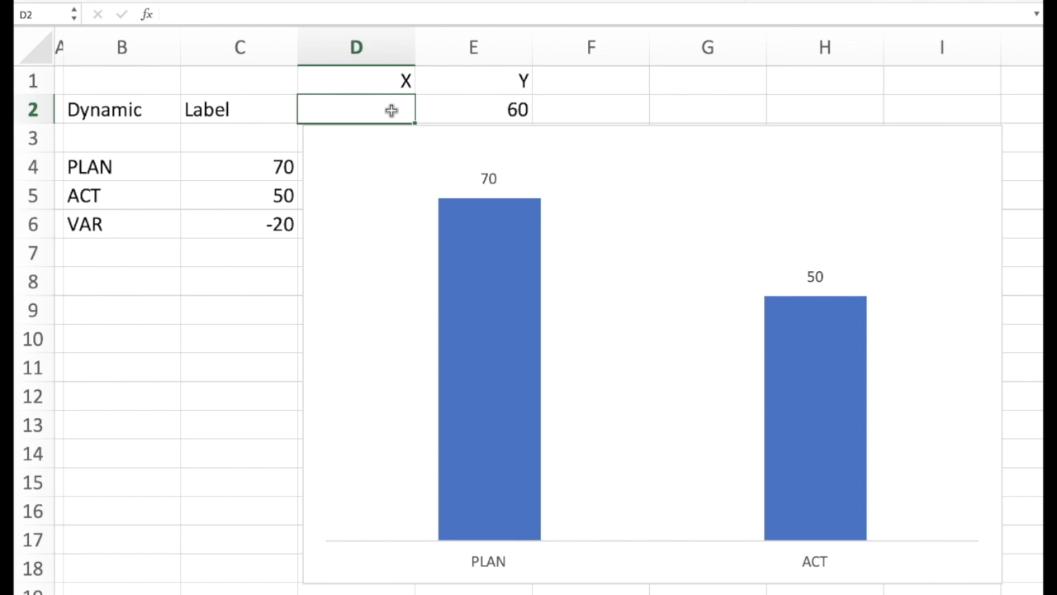
pyautogui.moveTo(491, 439)
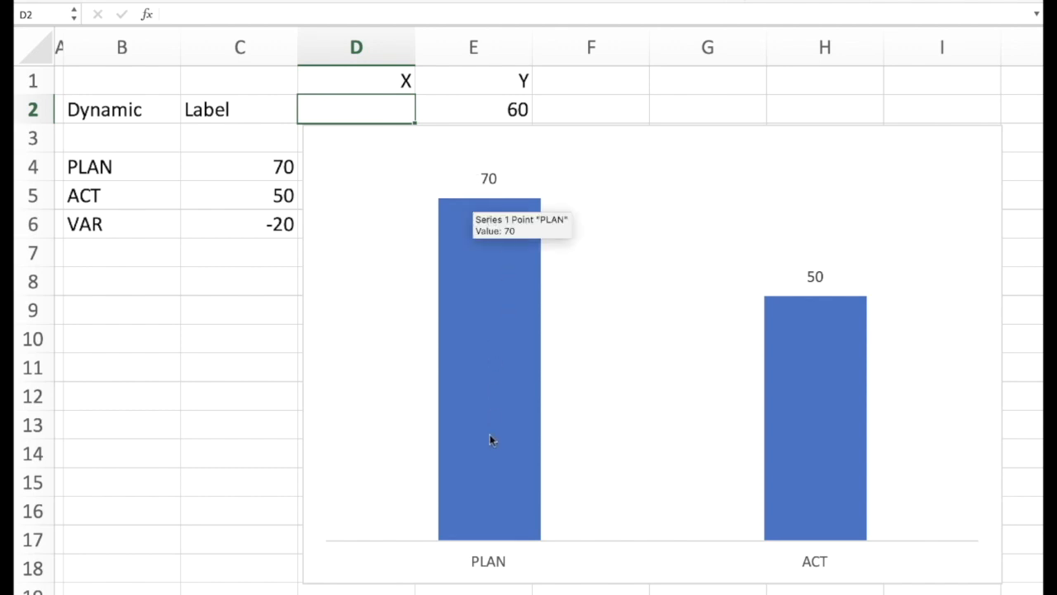
pyautogui.moveTo(489, 545)
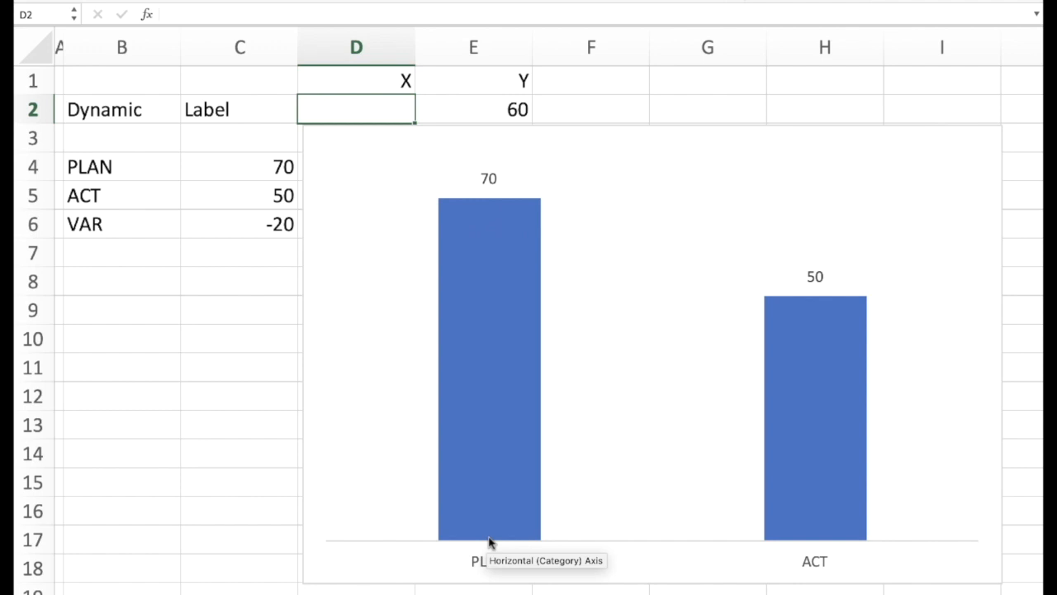
pyautogui.moveTo(819, 559)
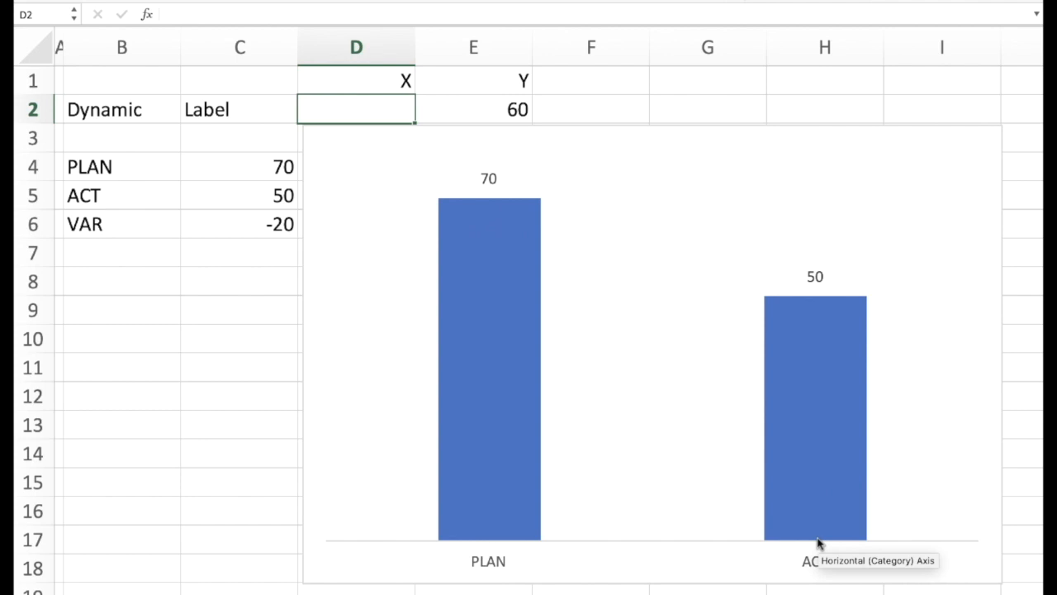
pyautogui.moveTo(652, 526)
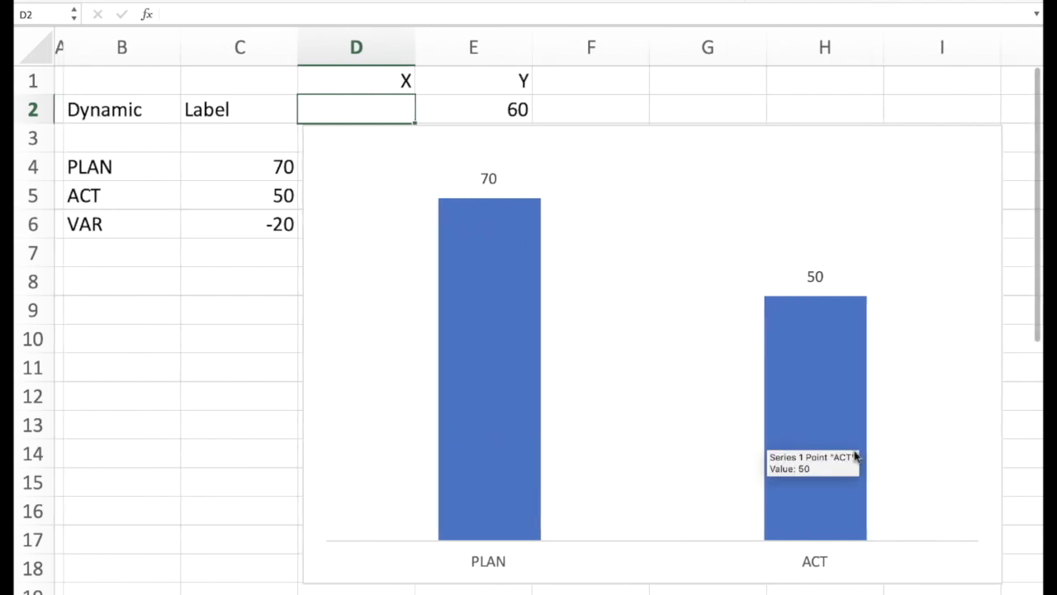
pyautogui.moveTo(373, 109)
pyautogui.write('1,5')
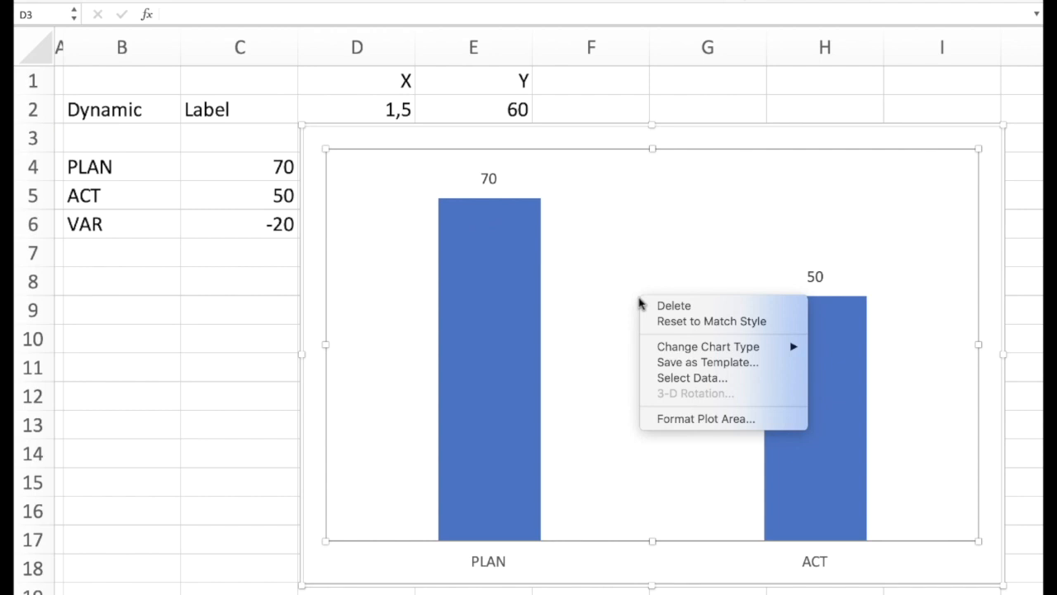
# Step: Add a chart series named Label whose Y value comes from the 60 in cell E2
pyautogui.click(691, 376)
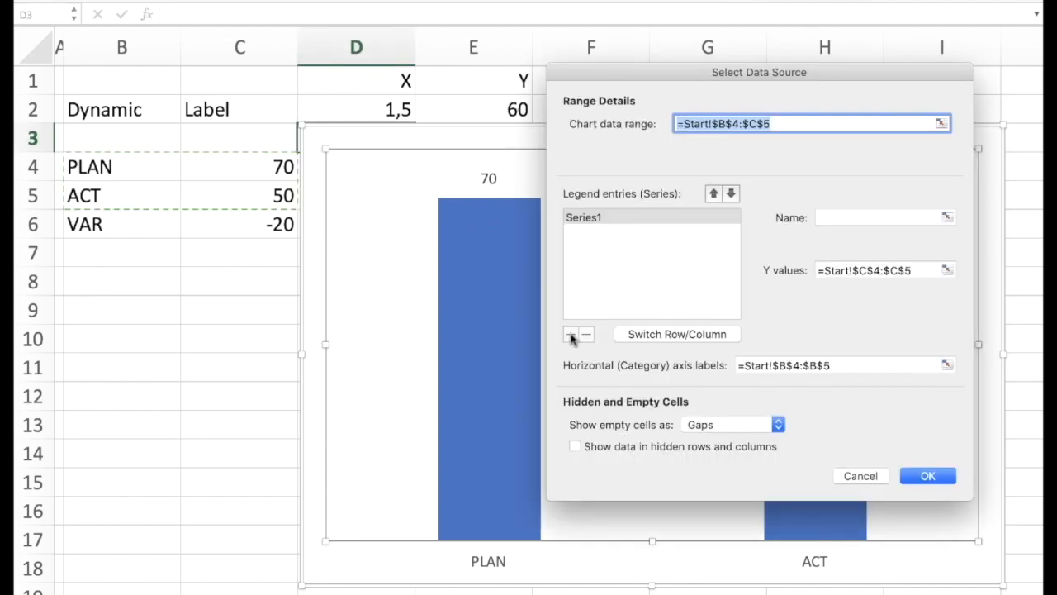
pyautogui.click(572, 333)
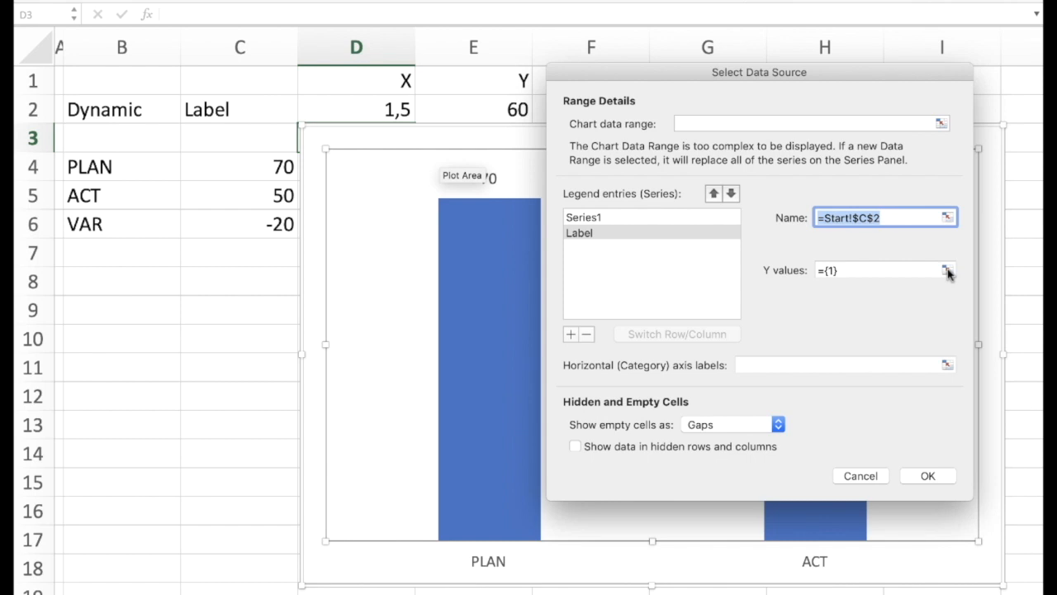
pyautogui.click(945, 271)
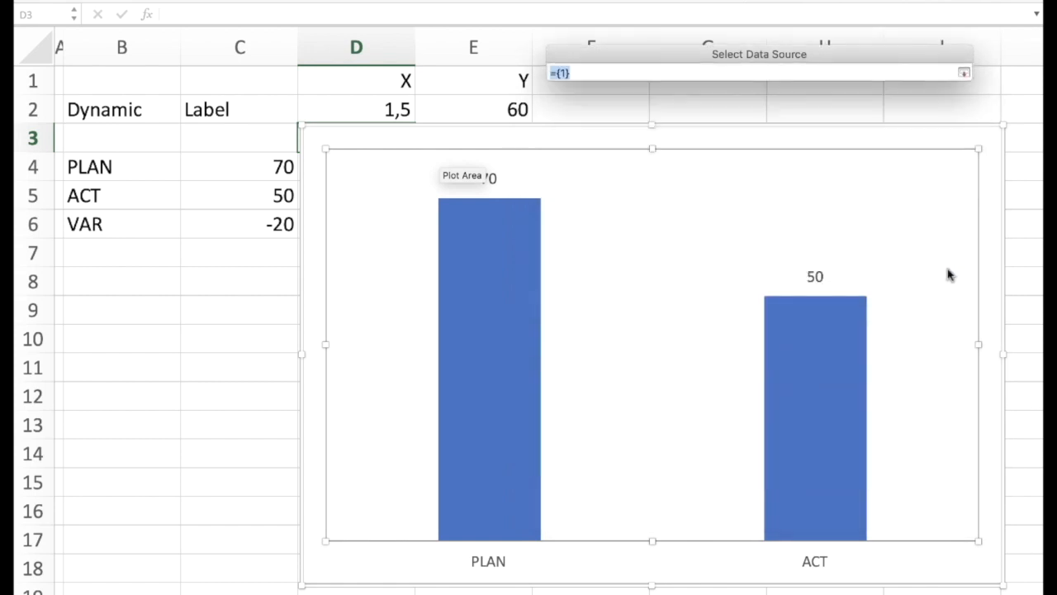
pyautogui.click(498, 109)
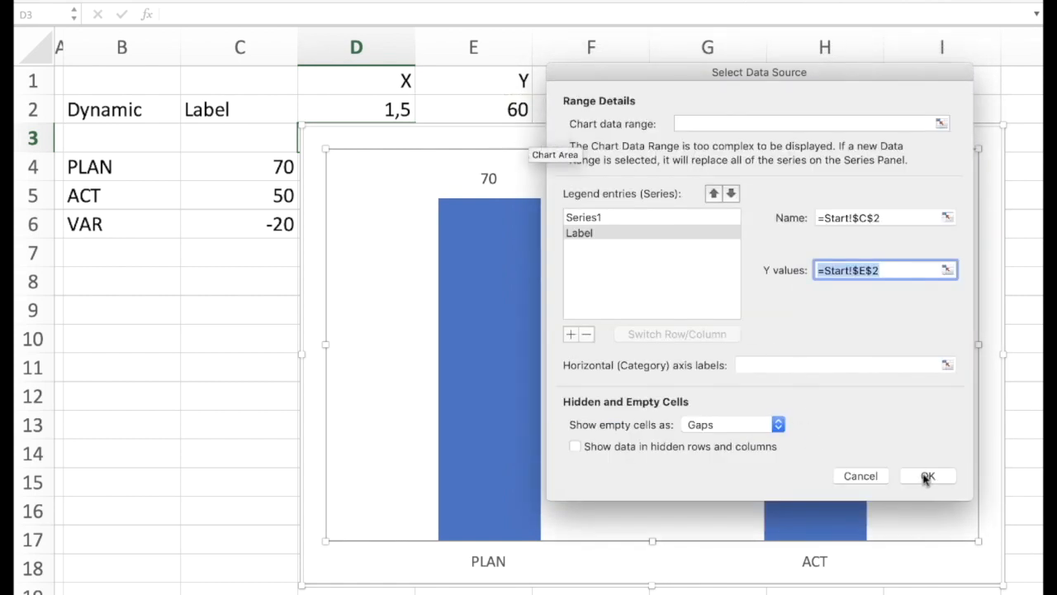
pyautogui.click(928, 476)
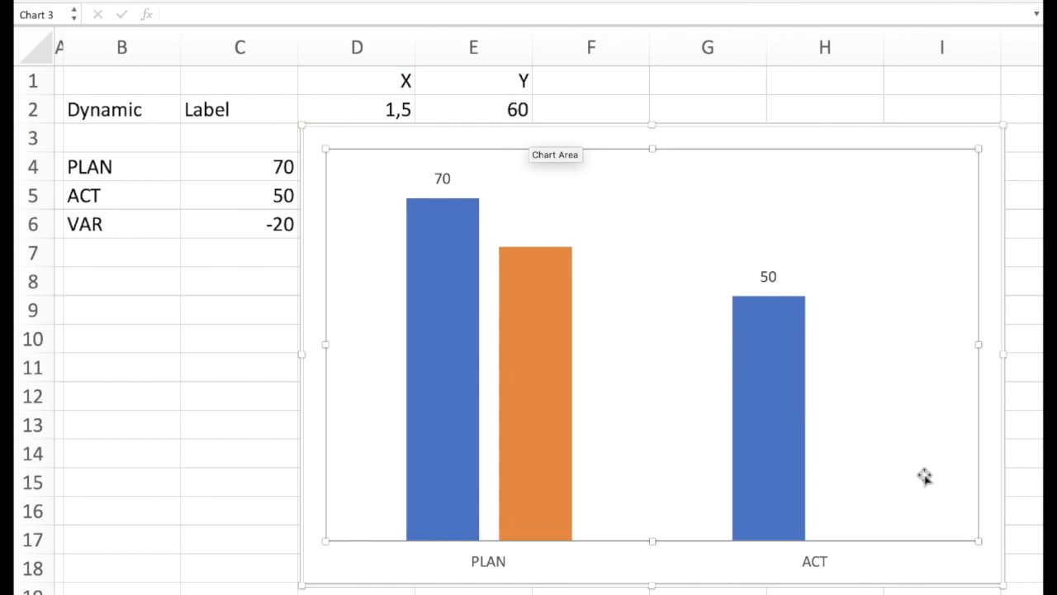
pyautogui.moveTo(532, 373)
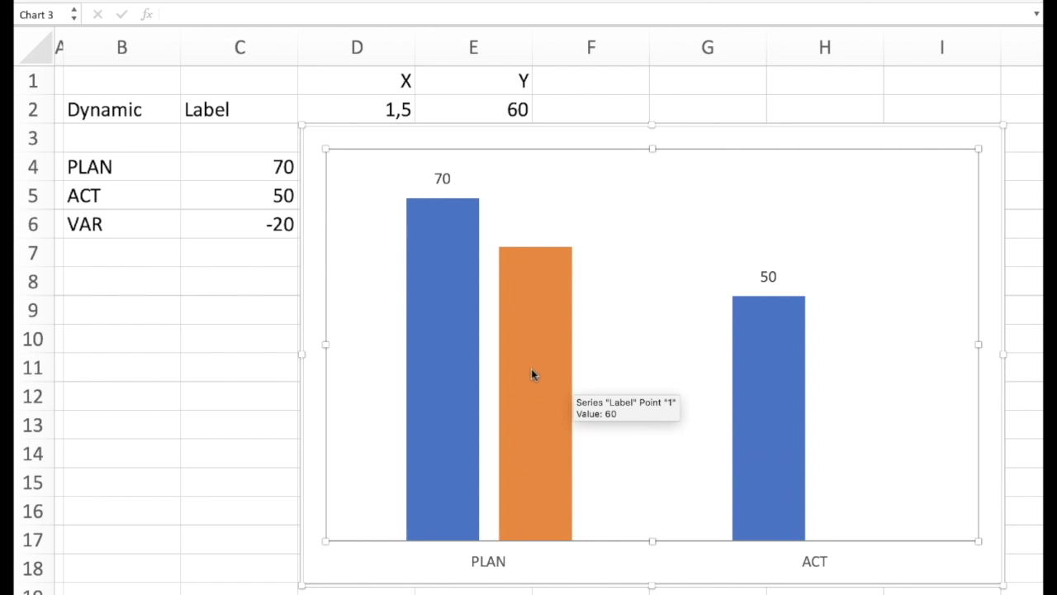
# Step: Bring up the orange Label column's options to change its chart type
pyautogui.rightClick(532, 373)
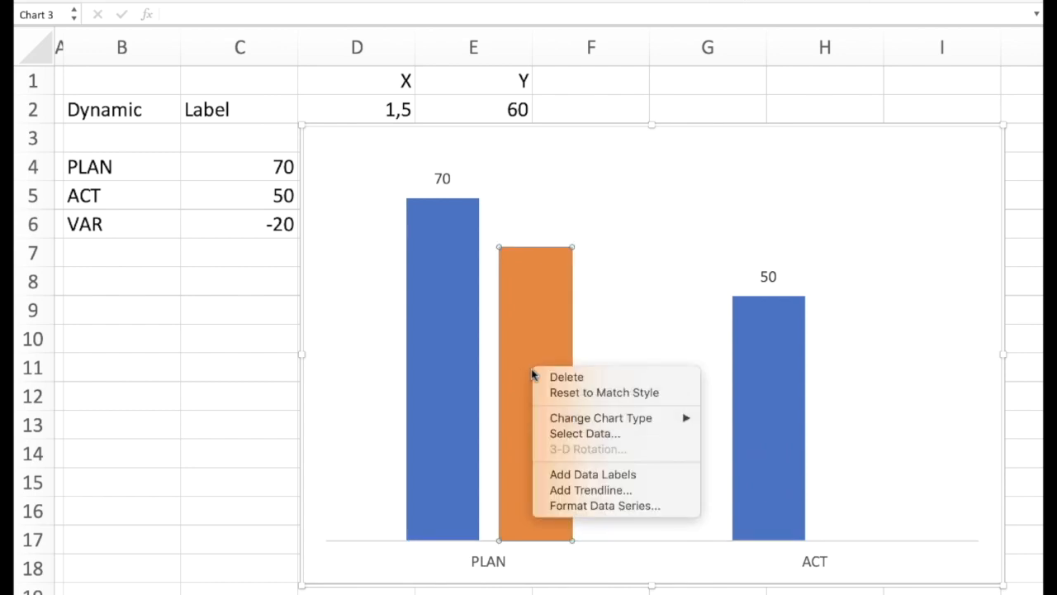
pyautogui.moveTo(568, 376)
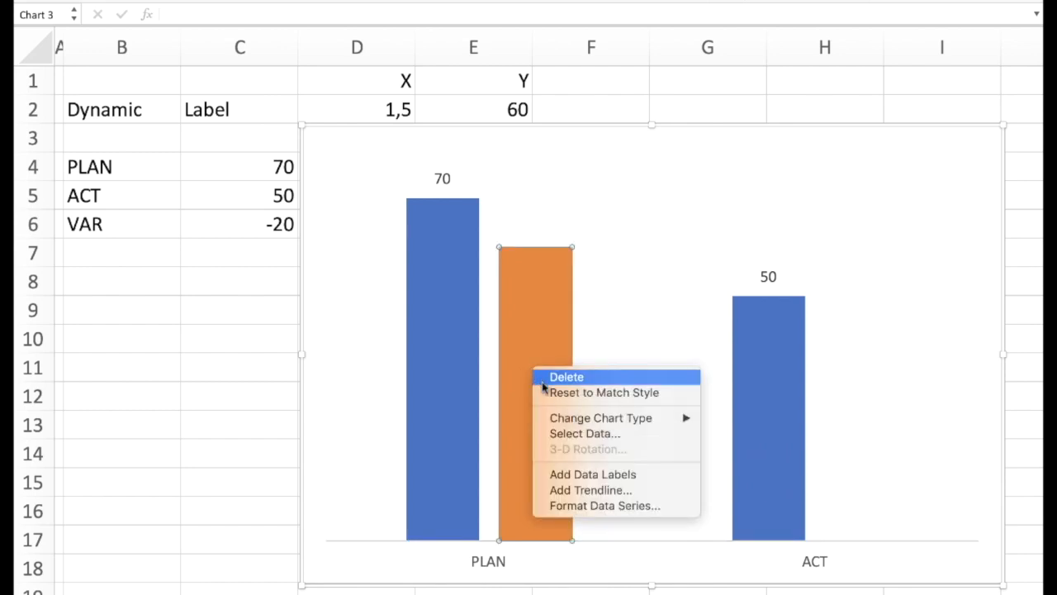
pyautogui.moveTo(618, 418)
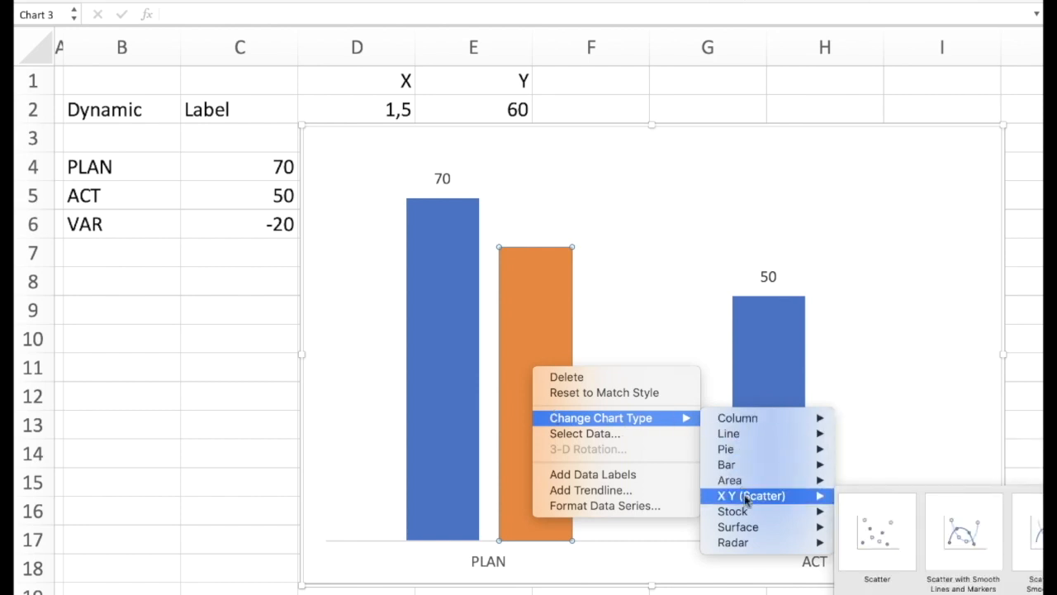
pyautogui.moveTo(806, 505)
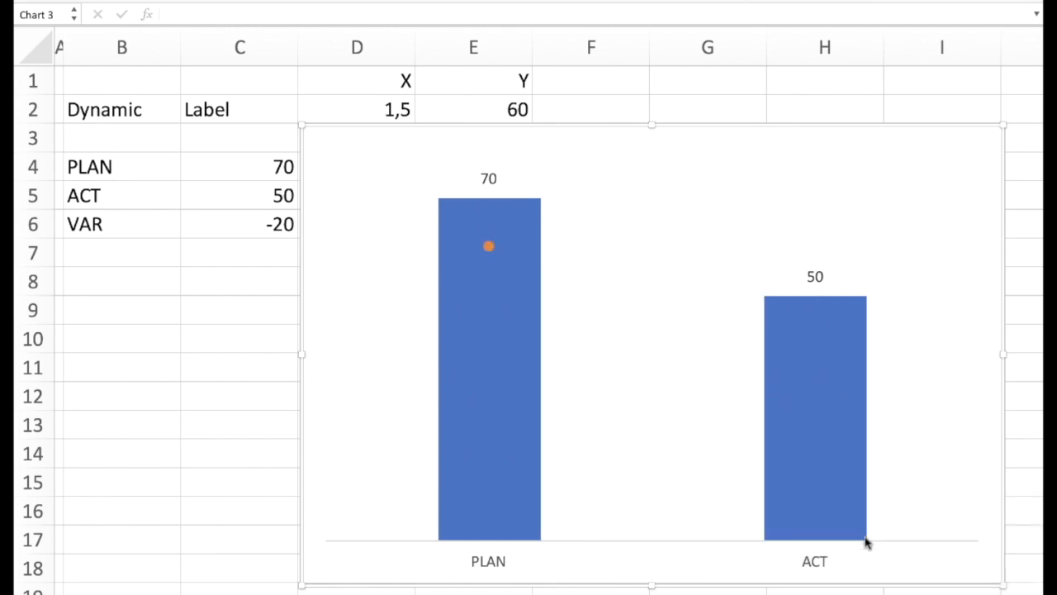
pyautogui.moveTo(489, 247)
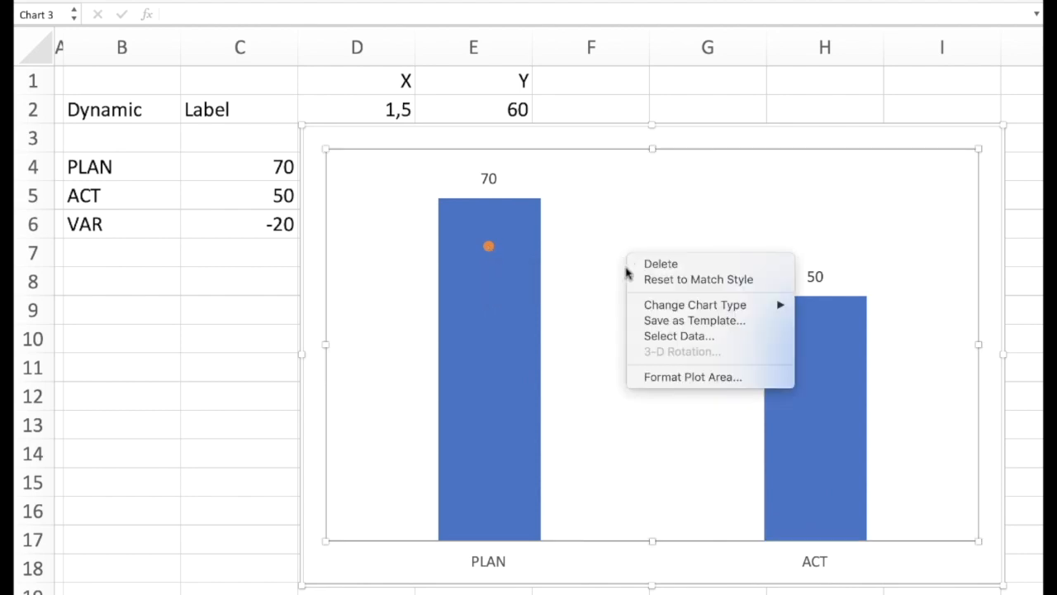
# Step: Set the Label series X value to cell D2 (1,5), placing the point between PLAN and ACT
pyautogui.click(679, 335)
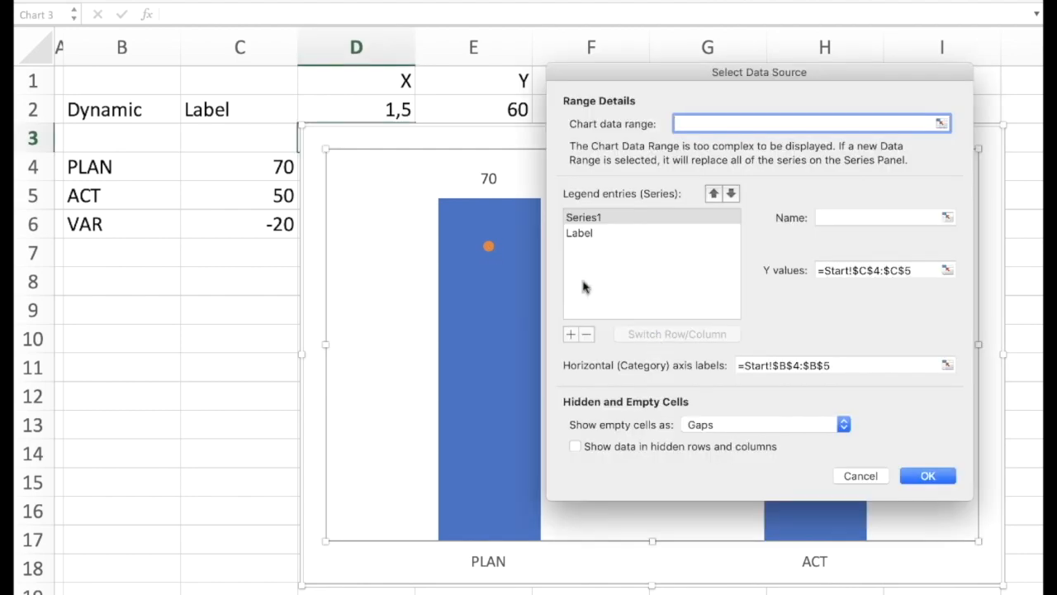
pyautogui.click(580, 233)
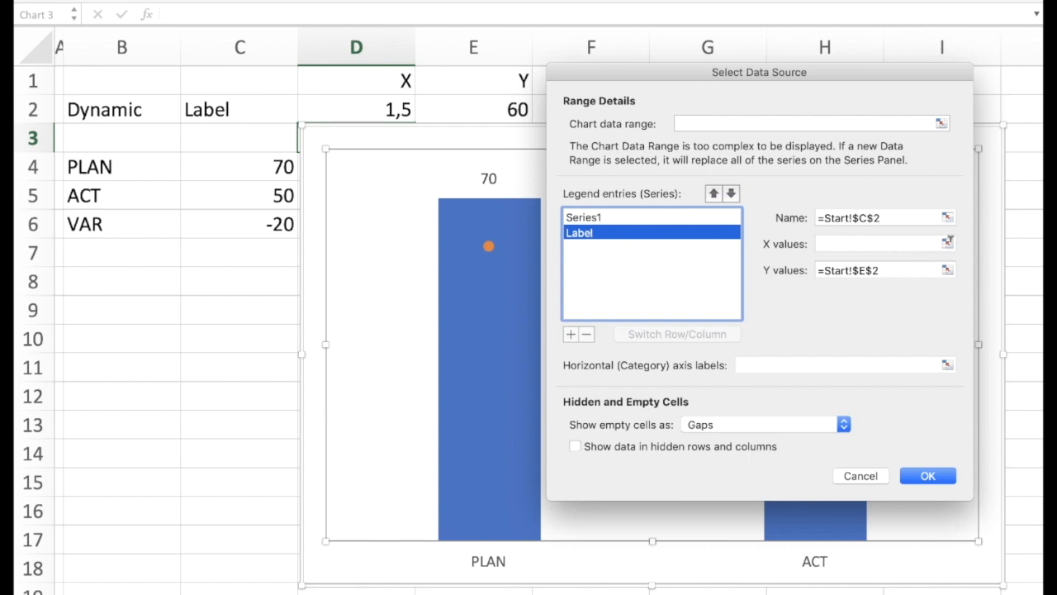
pyautogui.click(356, 109)
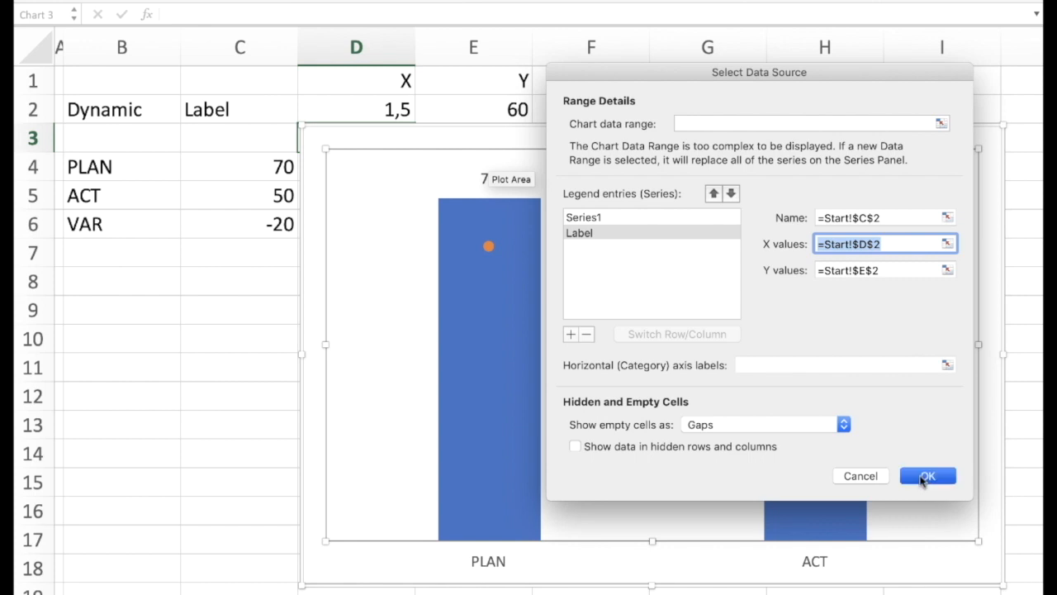
pyautogui.click(929, 475)
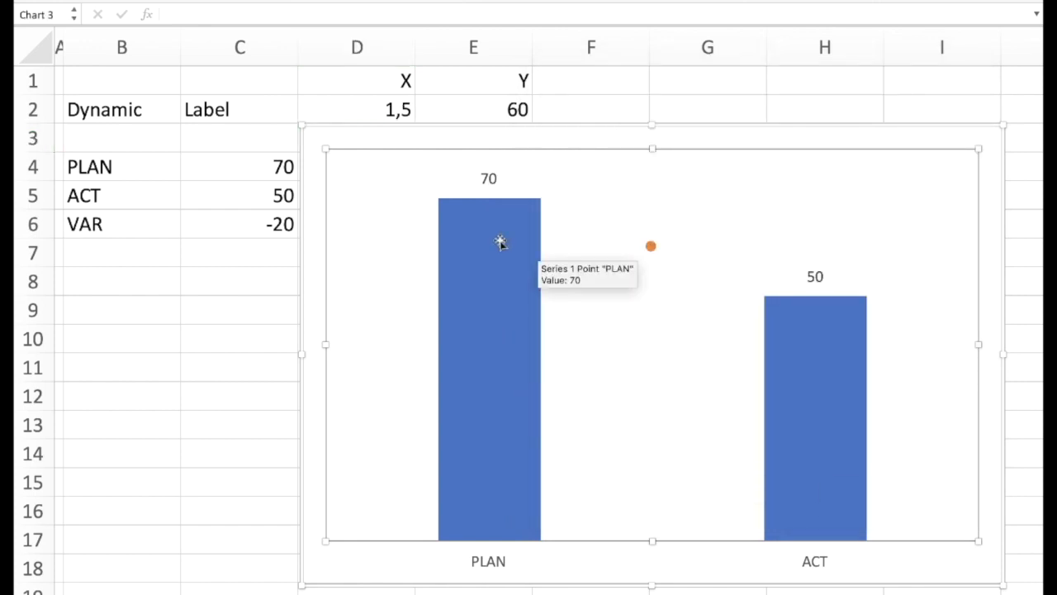
pyautogui.click(225, 165)
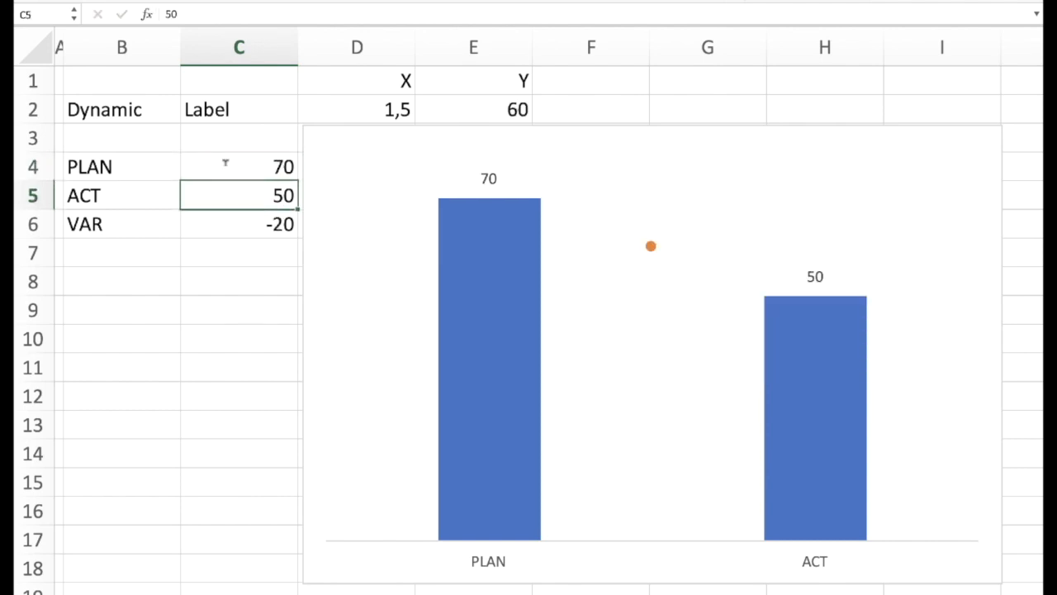
# Step: Add a data label reading 60 to the orange Label scatter point
pyautogui.click(648, 247)
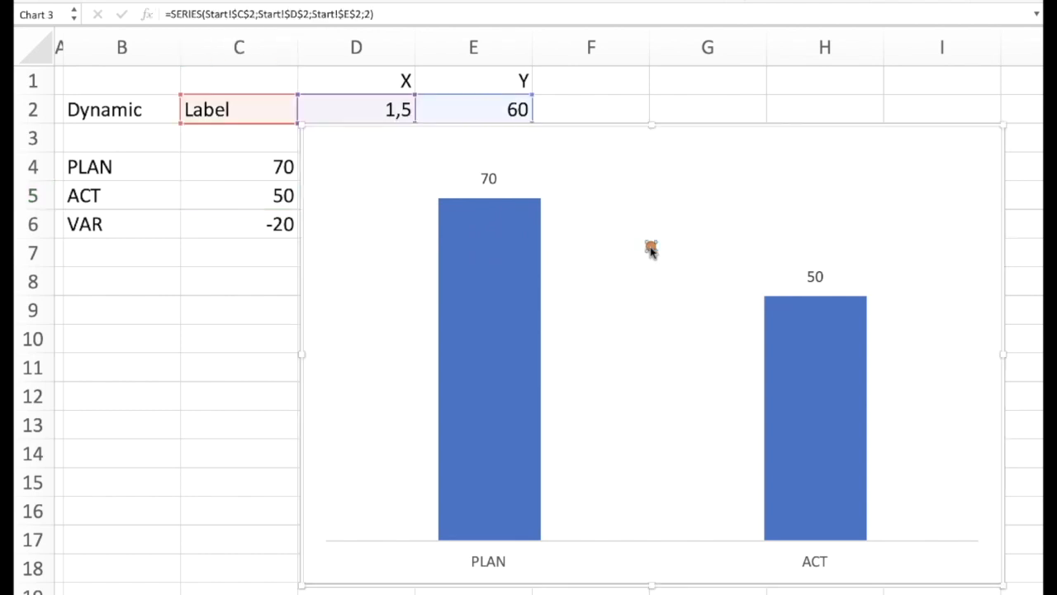
pyautogui.rightClick(649, 251)
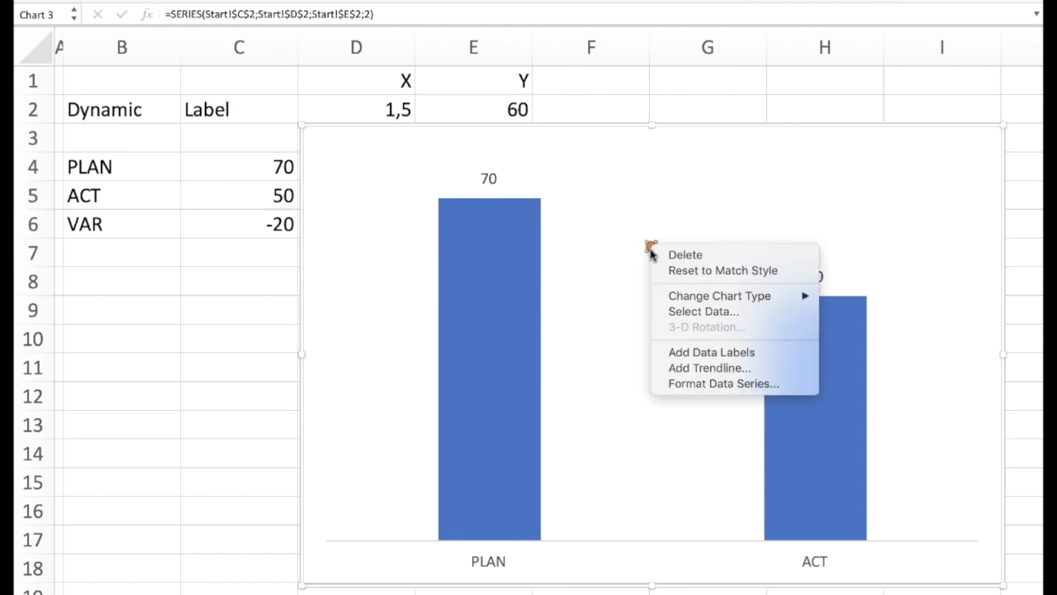
pyautogui.moveTo(710, 352)
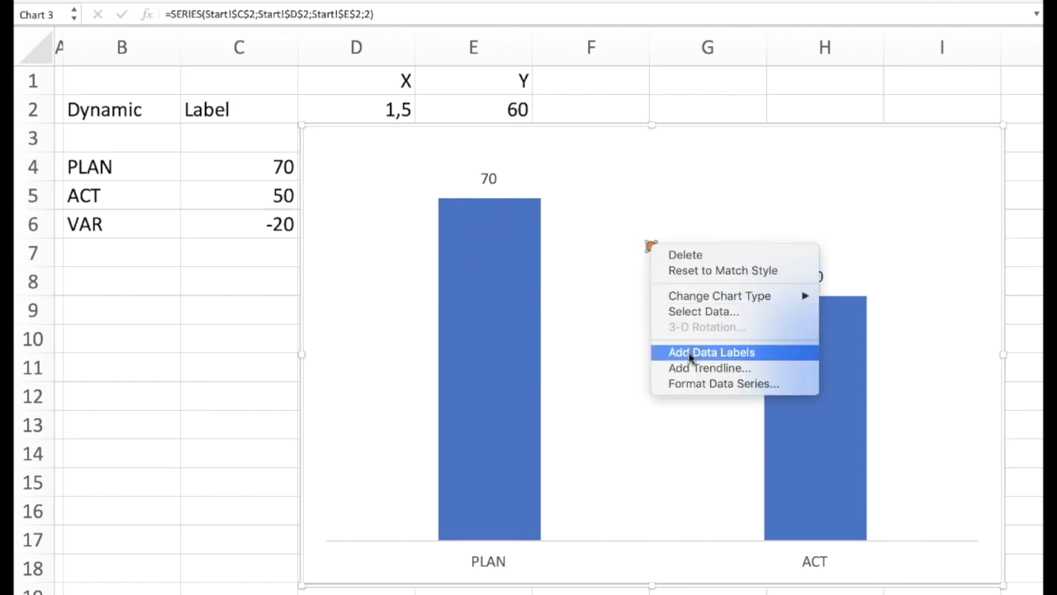
pyautogui.click(712, 352)
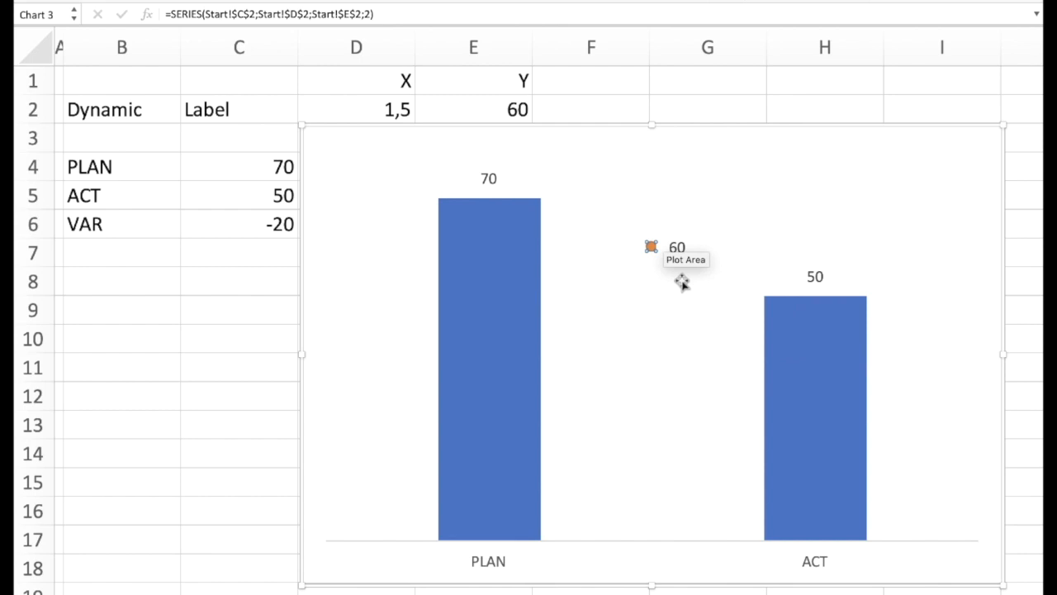
pyautogui.moveTo(653, 252)
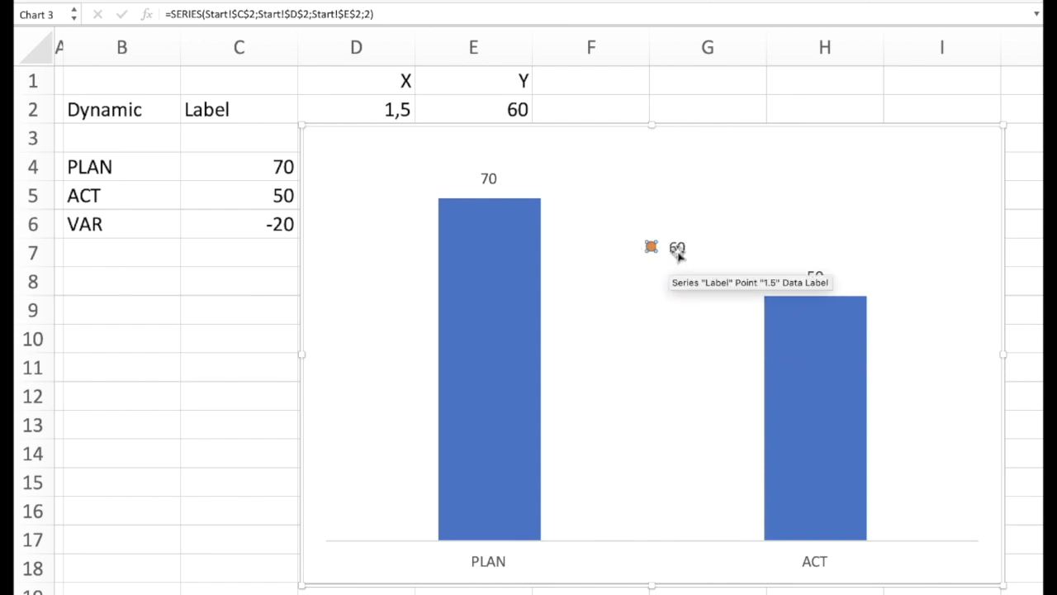
pyautogui.moveTo(662, 261)
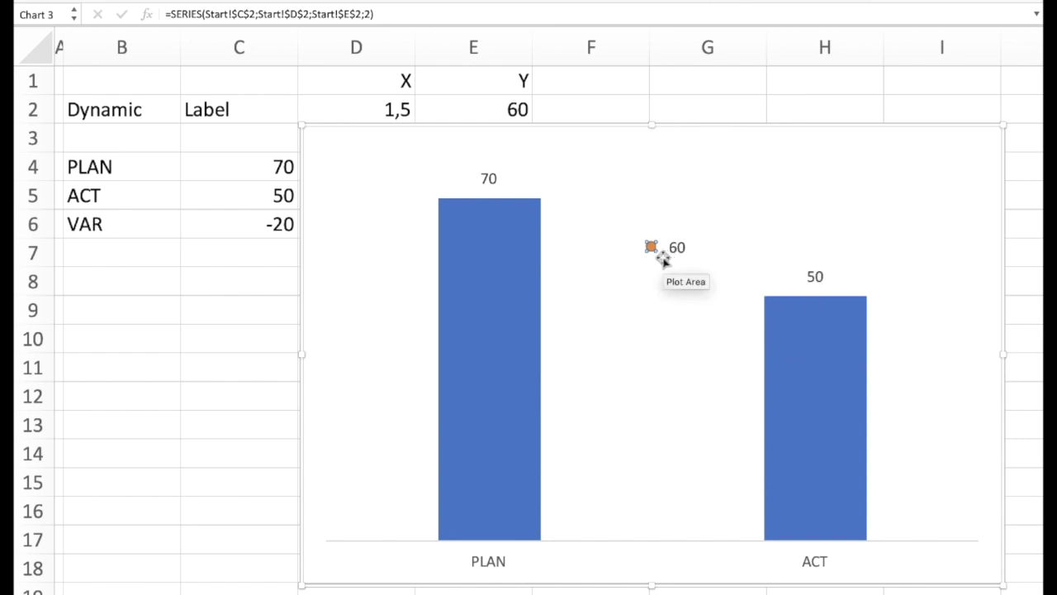
pyautogui.rightClick(650, 248)
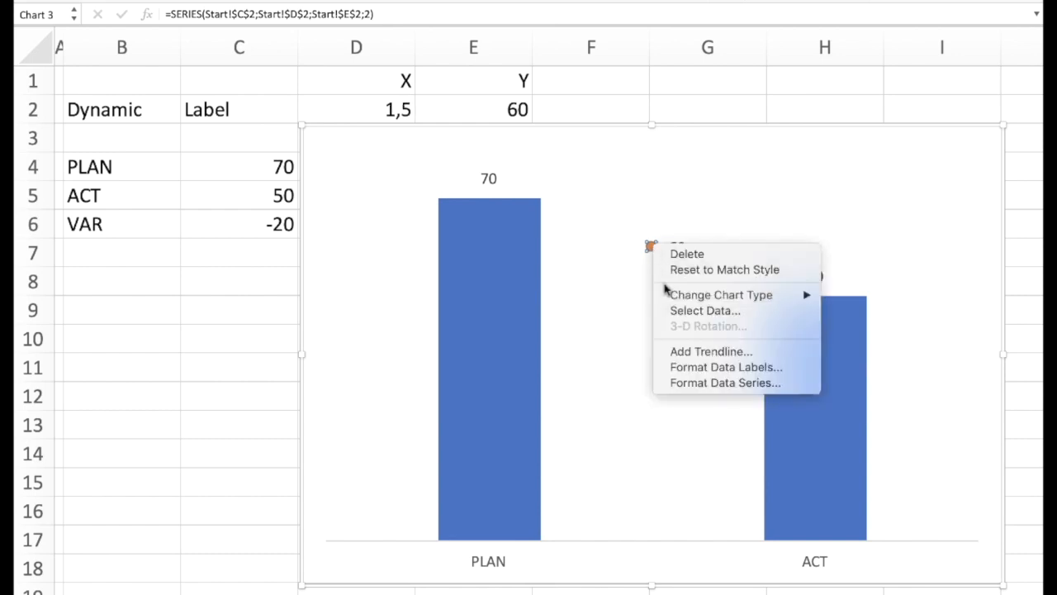
# Step: Set the Label series marker to None so only the 60 label remains
pyautogui.click(726, 383)
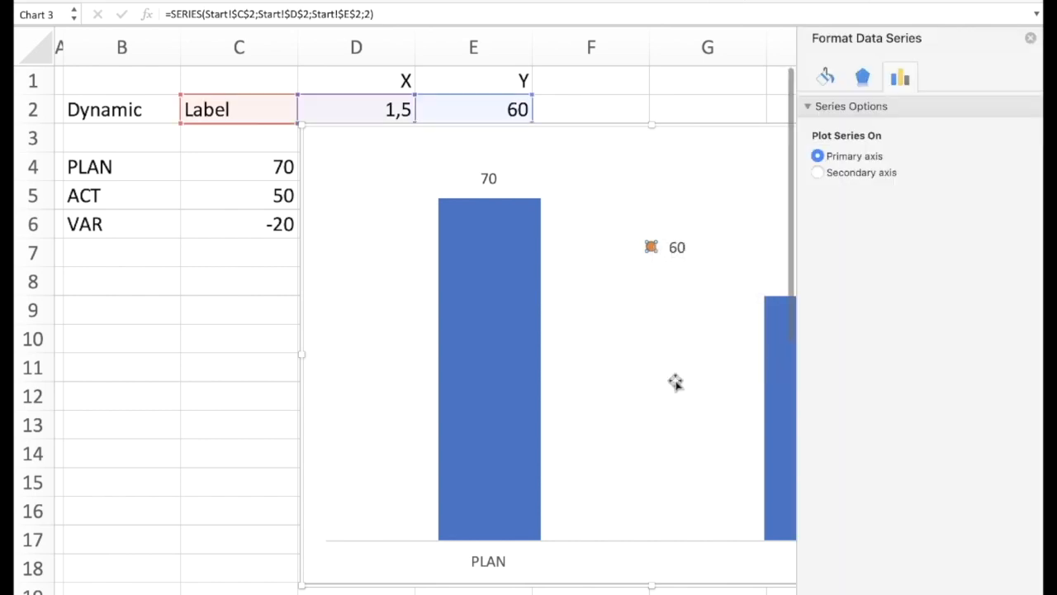
pyautogui.click(824, 76)
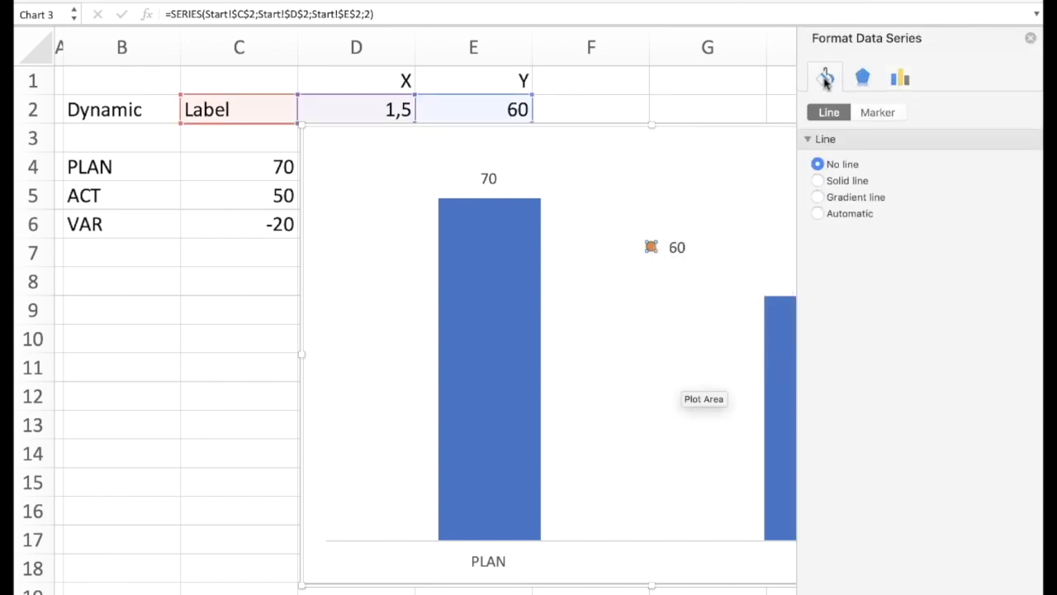
pyautogui.click(879, 112)
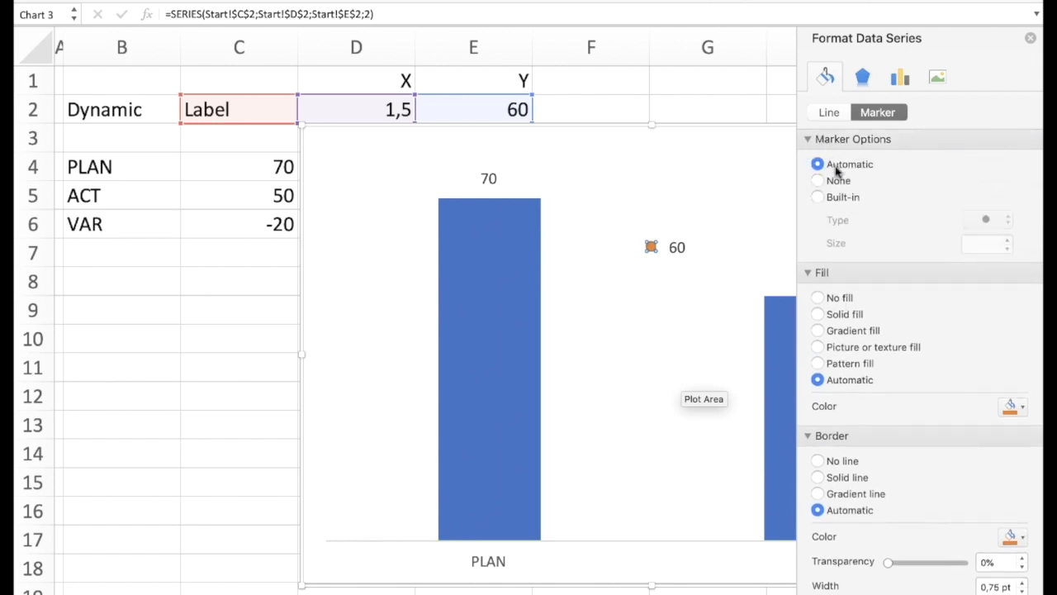
pyautogui.click(816, 180)
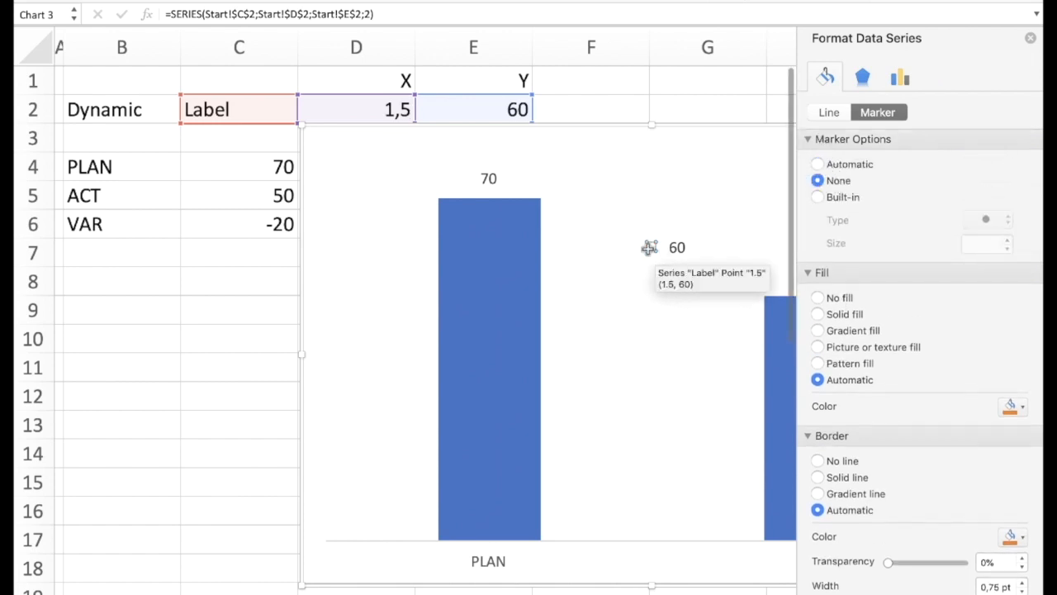
pyautogui.click(676, 248)
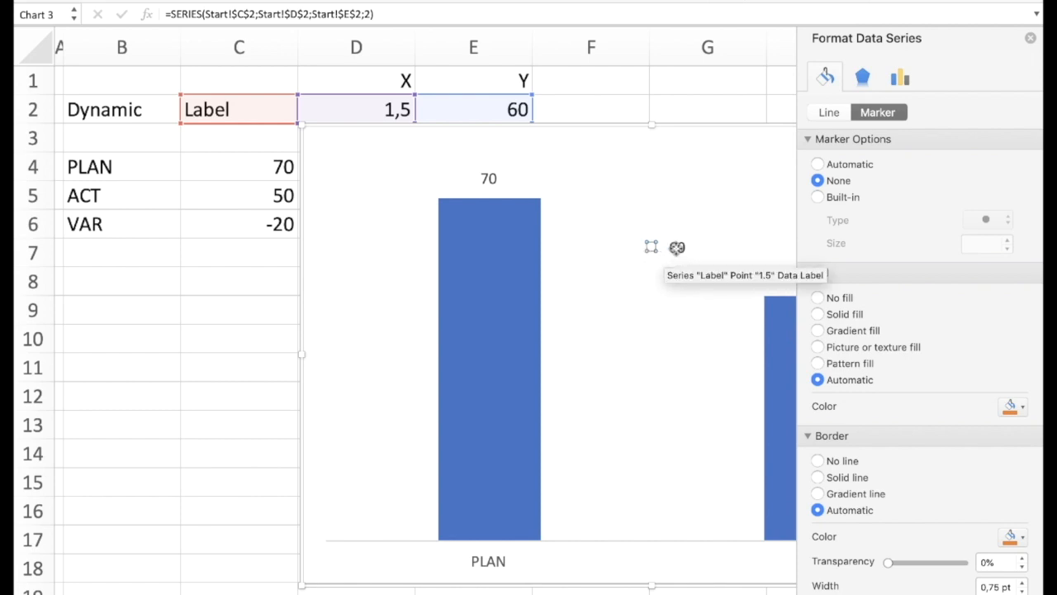
# Step: Set the 60 data label's position to Center in Format Data Labels
pyautogui.rightClick(677, 248)
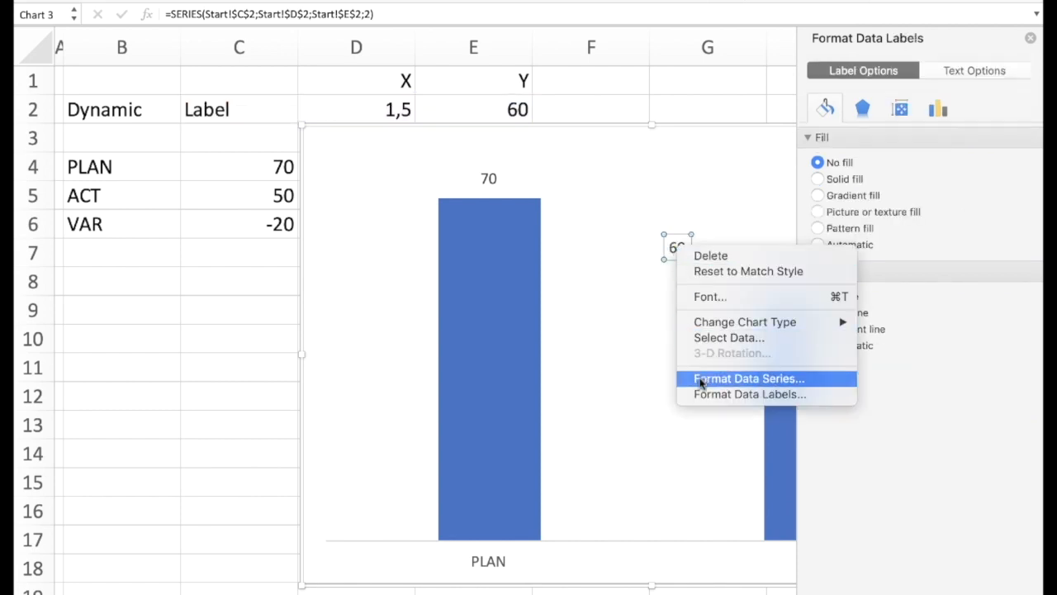
pyautogui.click(753, 393)
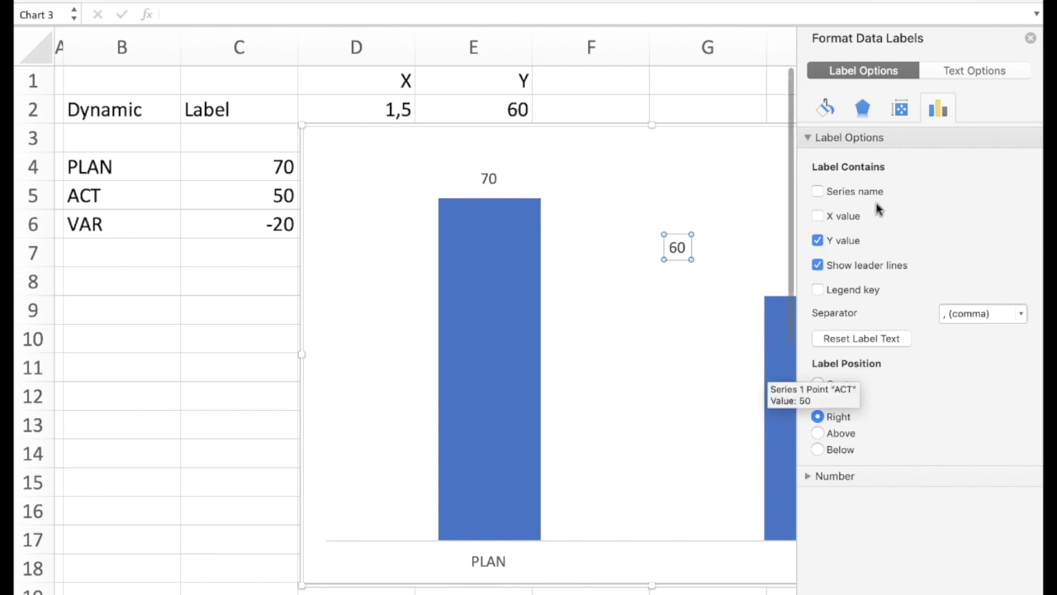
pyautogui.moveTo(860, 216)
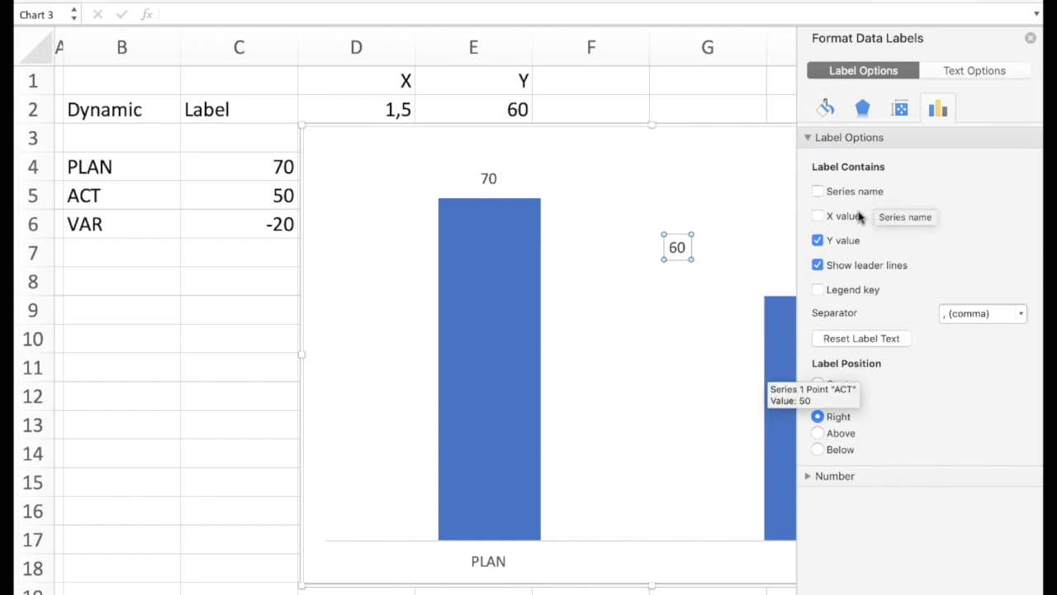
pyautogui.moveTo(849, 241)
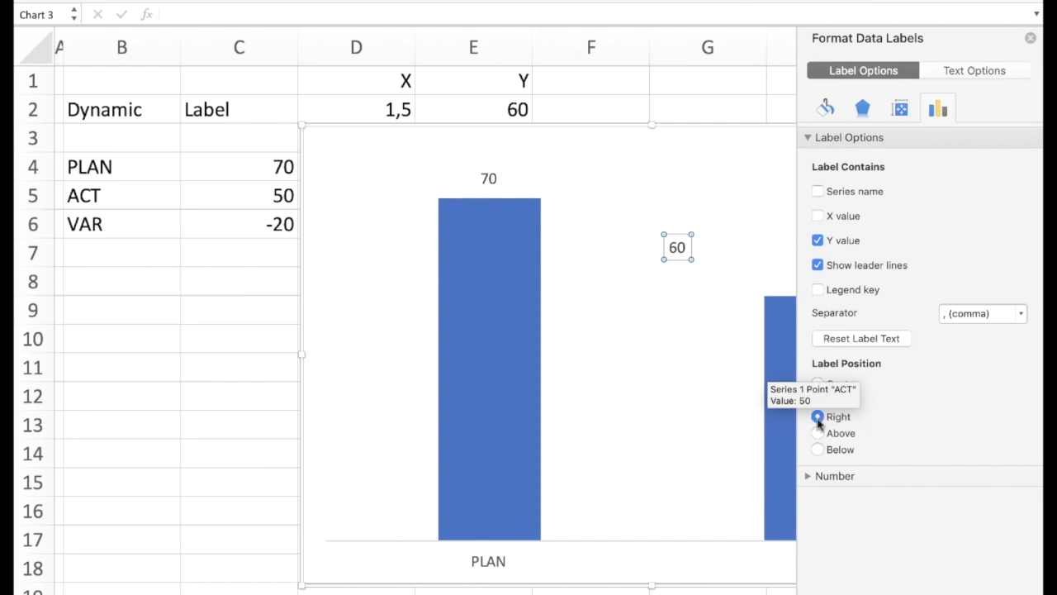
pyautogui.click(817, 416)
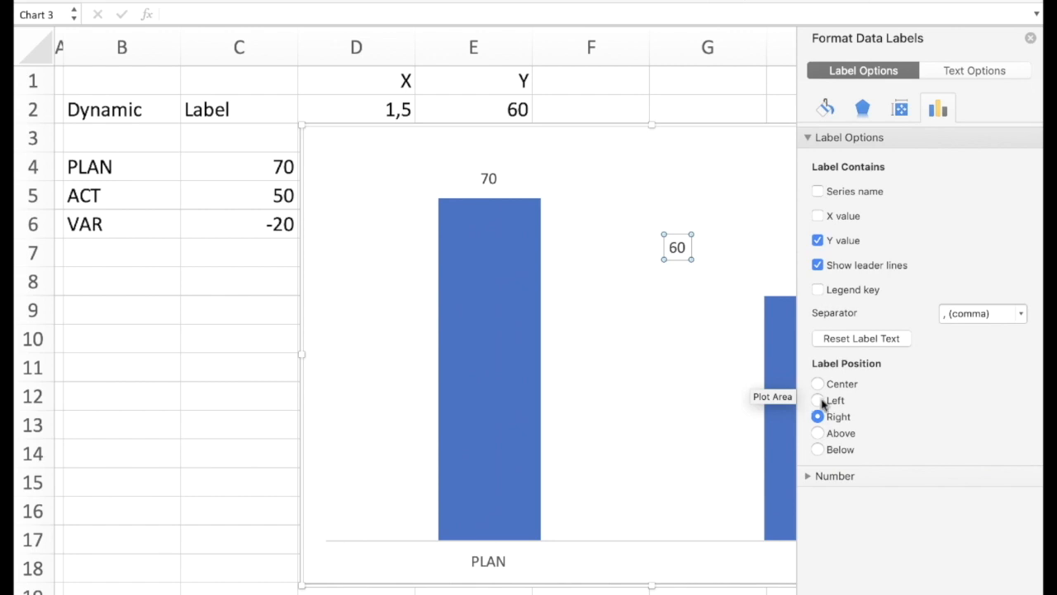
pyautogui.click(816, 384)
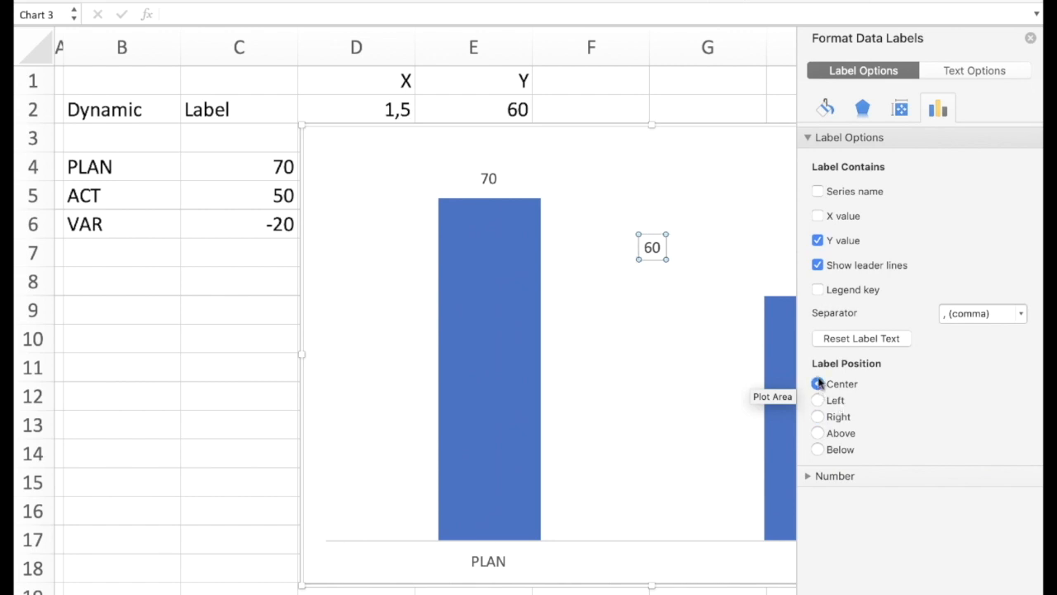
# Step: Close the Format Data Labels pane and select the 60 label alone
pyautogui.click(816, 383)
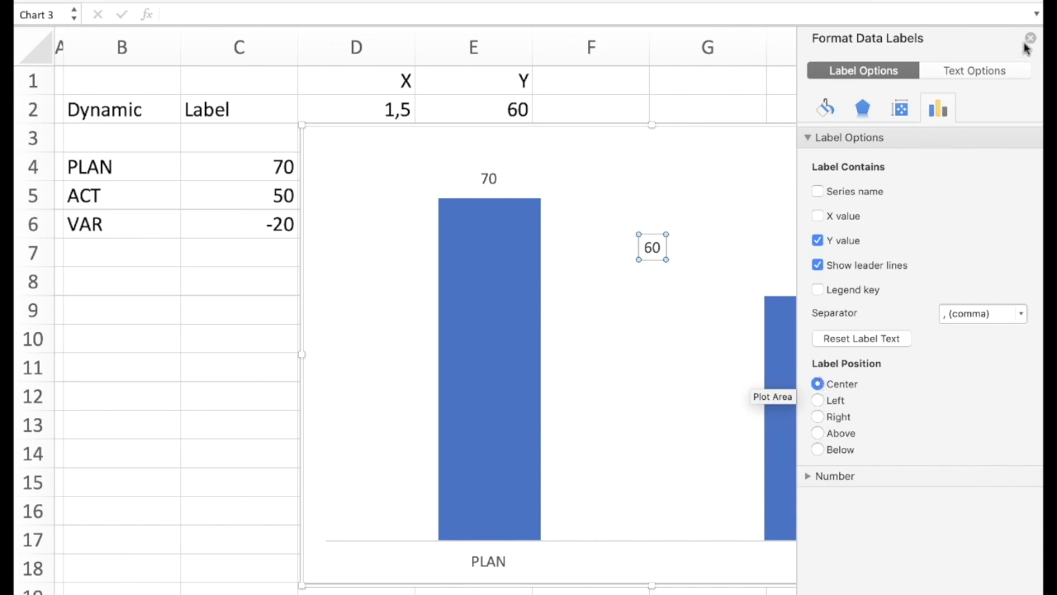
pyautogui.click(1031, 39)
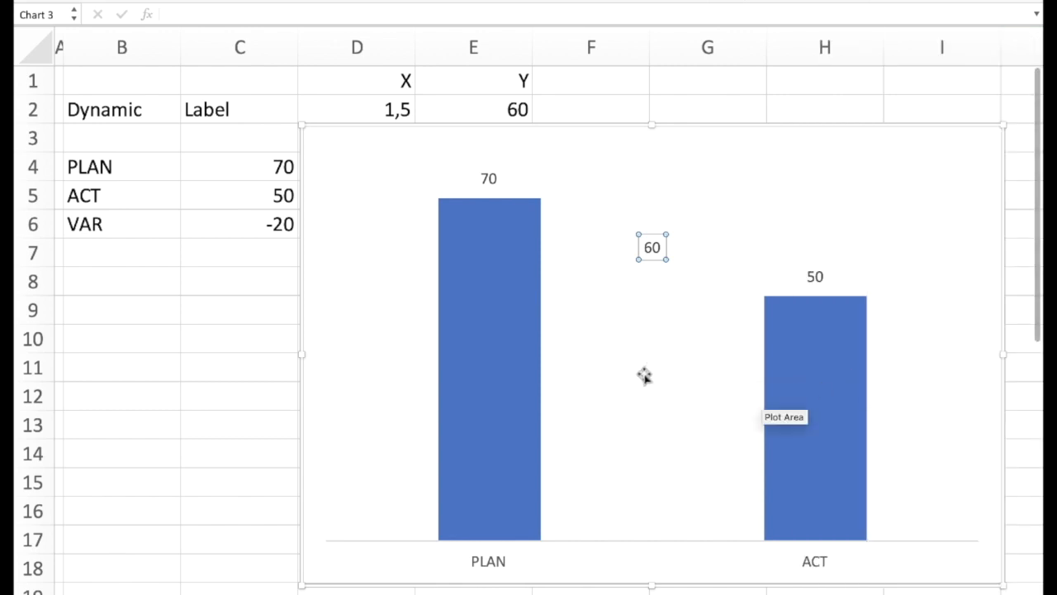
pyautogui.moveTo(644, 327)
pyautogui.write('=')
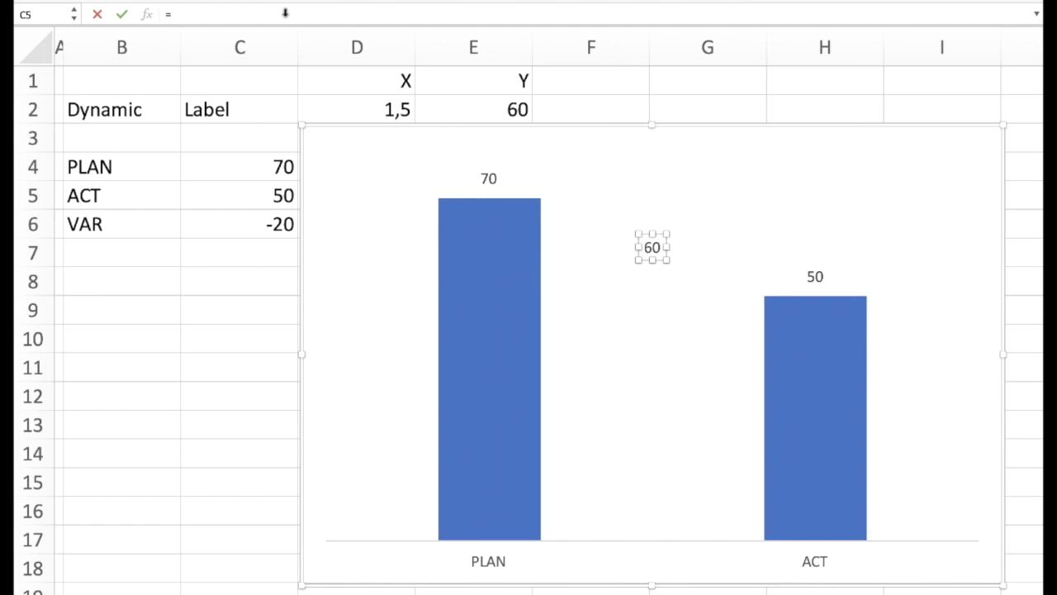
# Step: Link the floating data label to cell B6 so it shows the VAR value -20
pyautogui.click(240, 225)
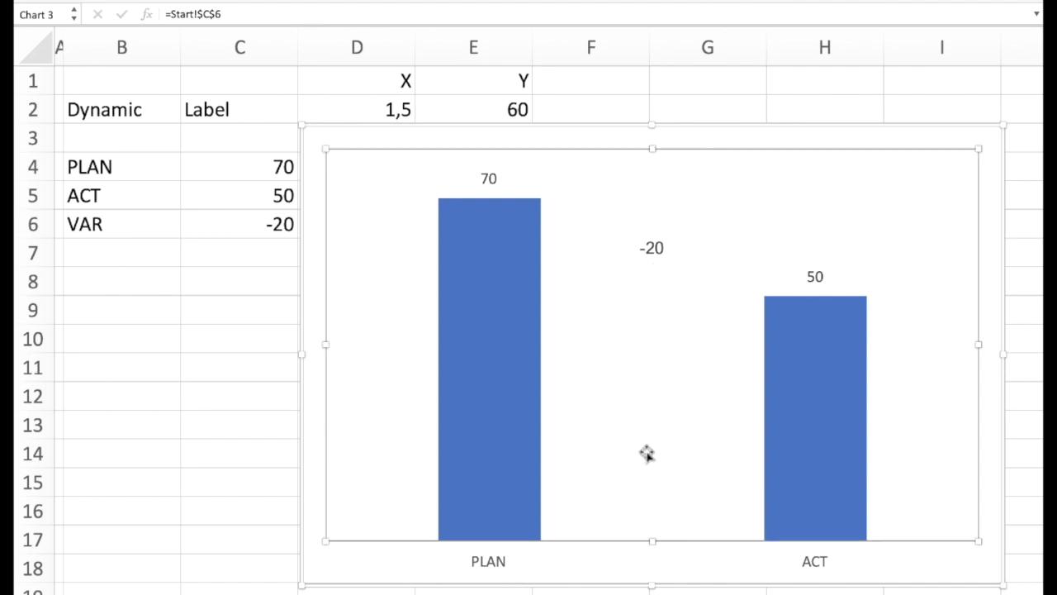
pyautogui.click(649, 248)
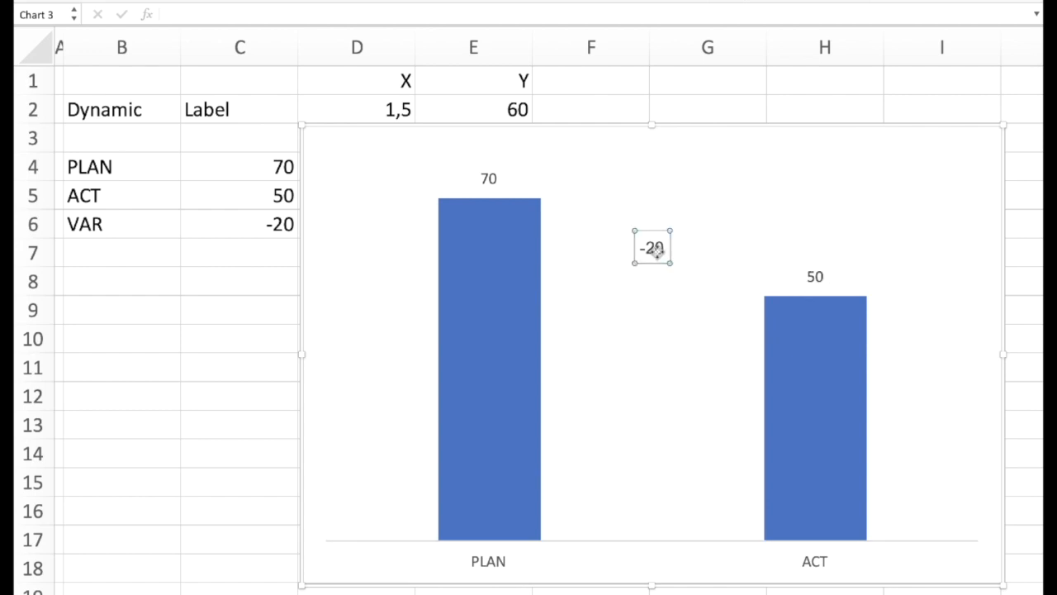
pyautogui.moveTo(654, 247)
pyautogui.write('=')
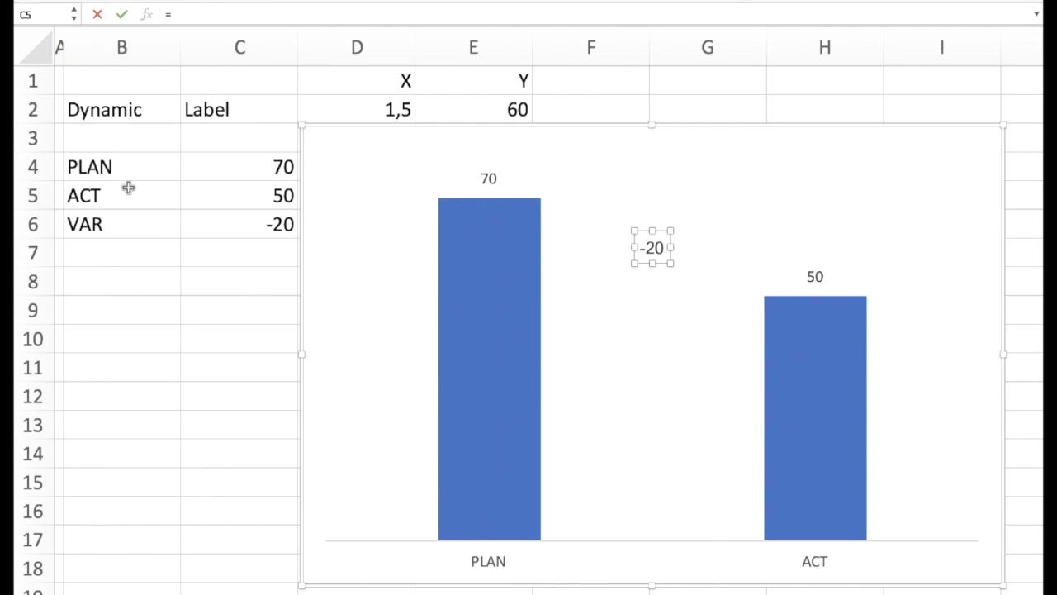
pyautogui.moveTo(129, 225)
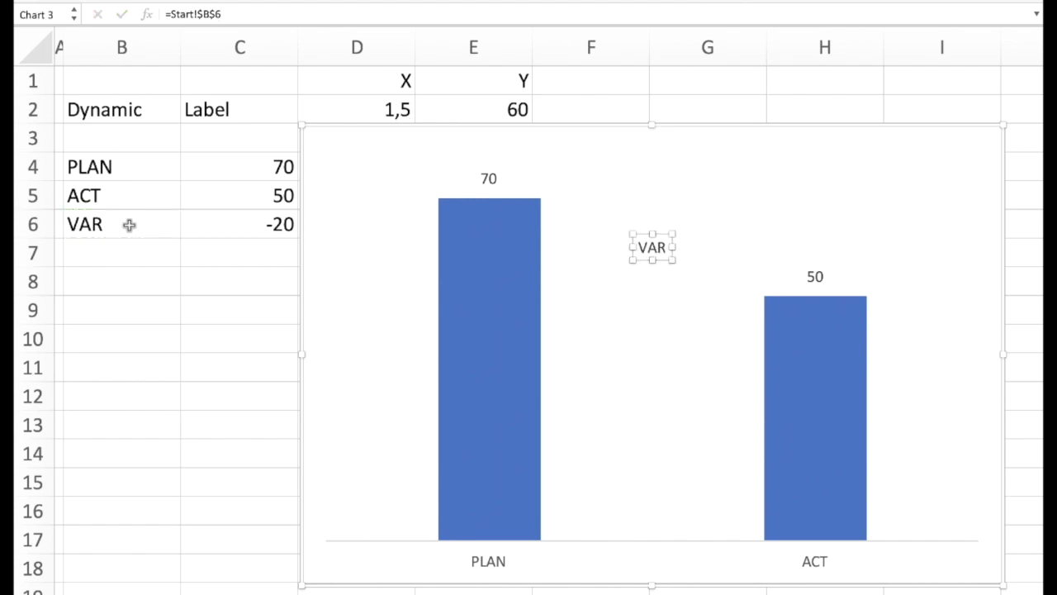
# Step: Overwrite the ACT value in C5 with a new number starting with 4 to test the chart
pyautogui.click(239, 195)
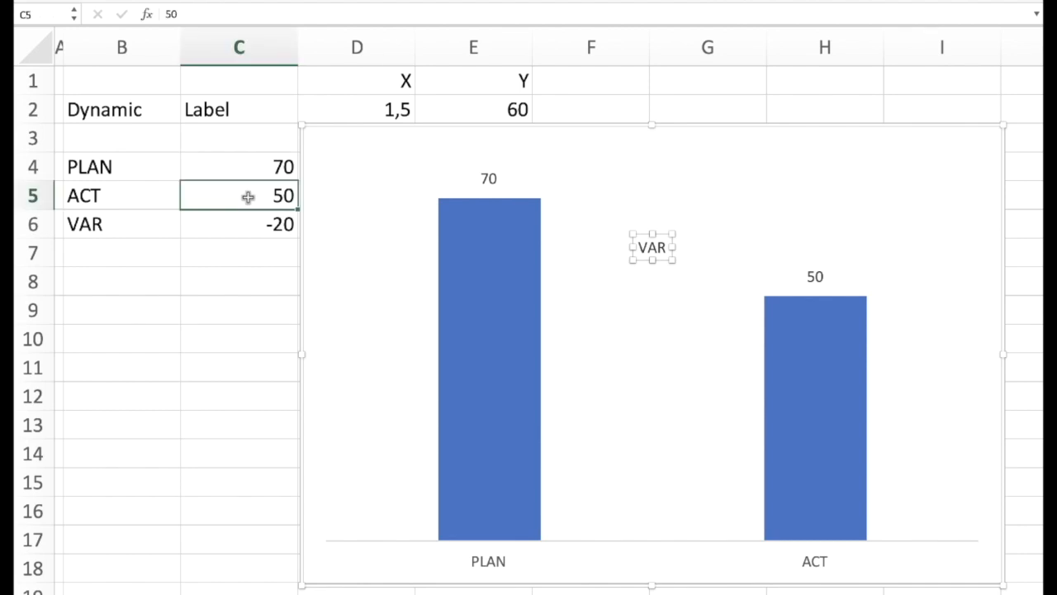
pyautogui.write('4)')
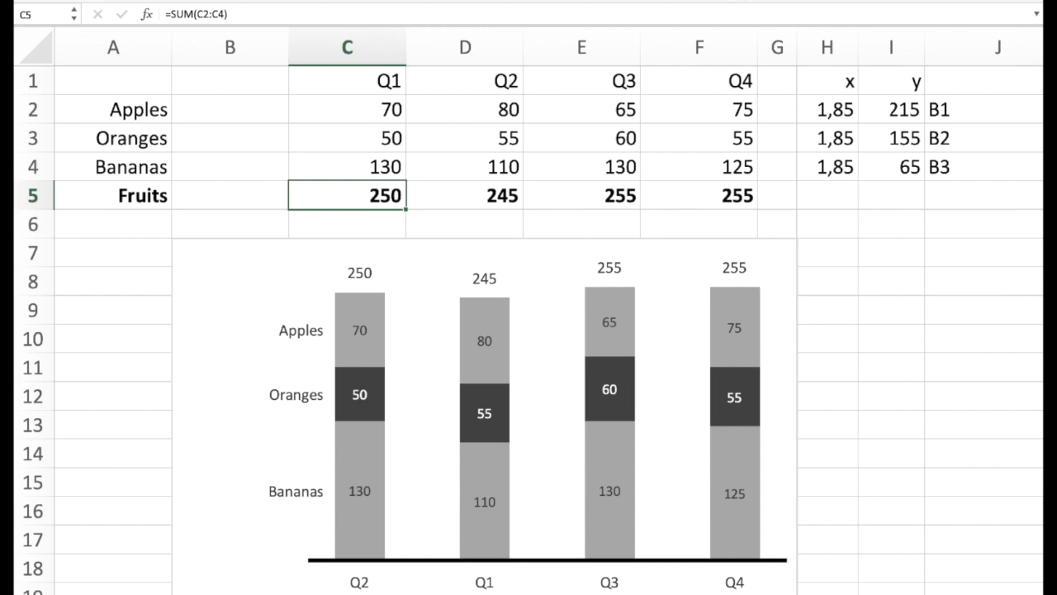
pyautogui.moveTo(882, 96)
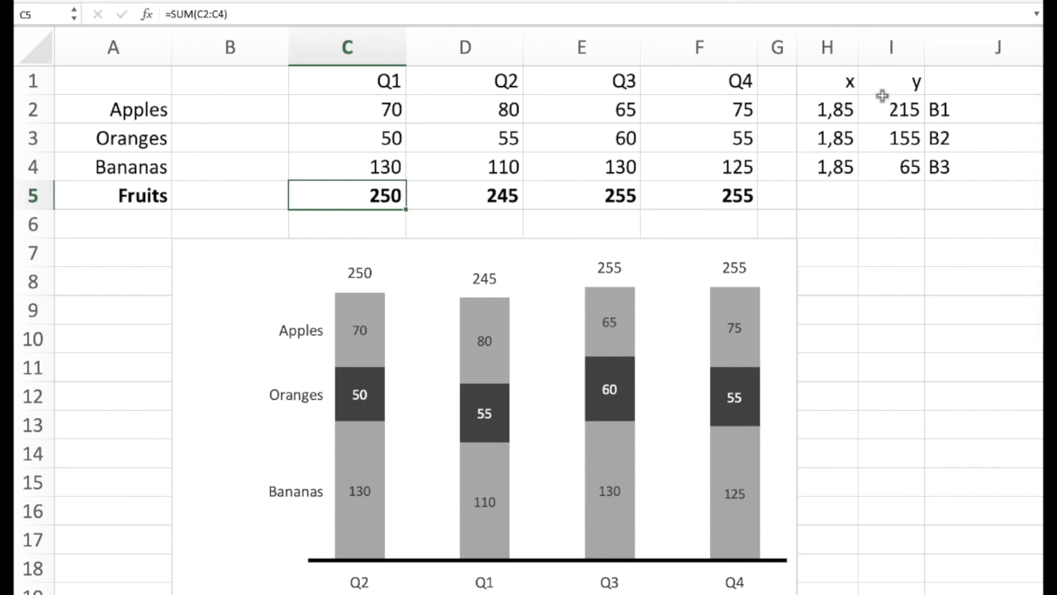
pyautogui.moveTo(927, 109)
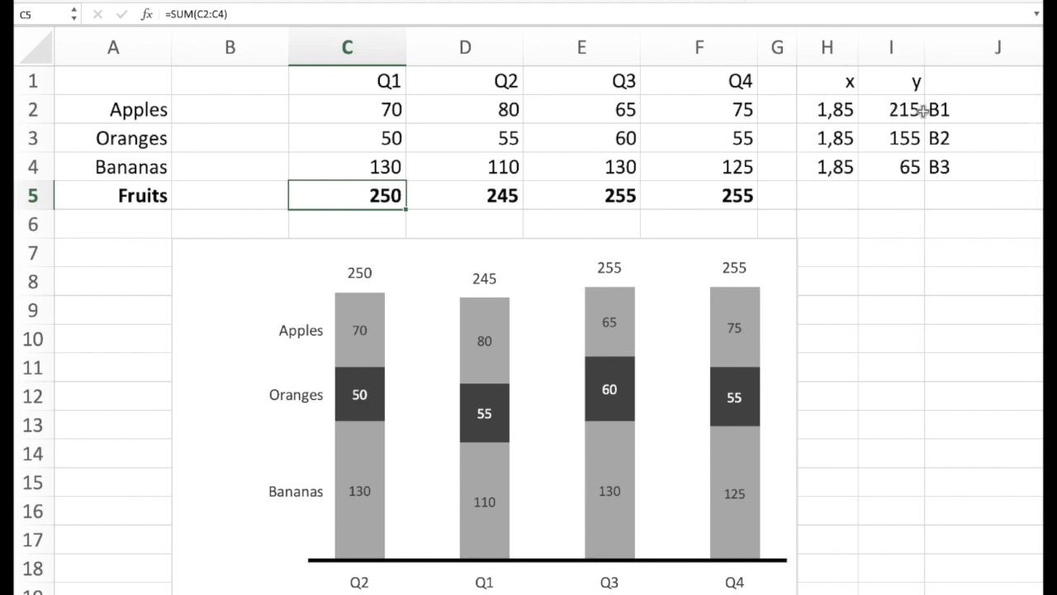
pyautogui.moveTo(855, 169)
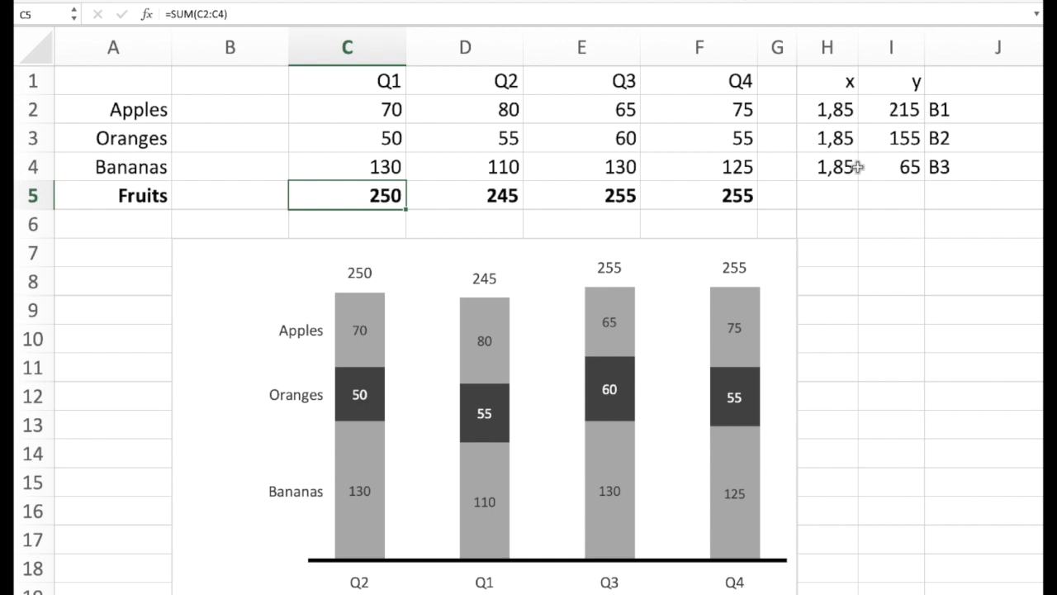
pyautogui.moveTo(842, 164)
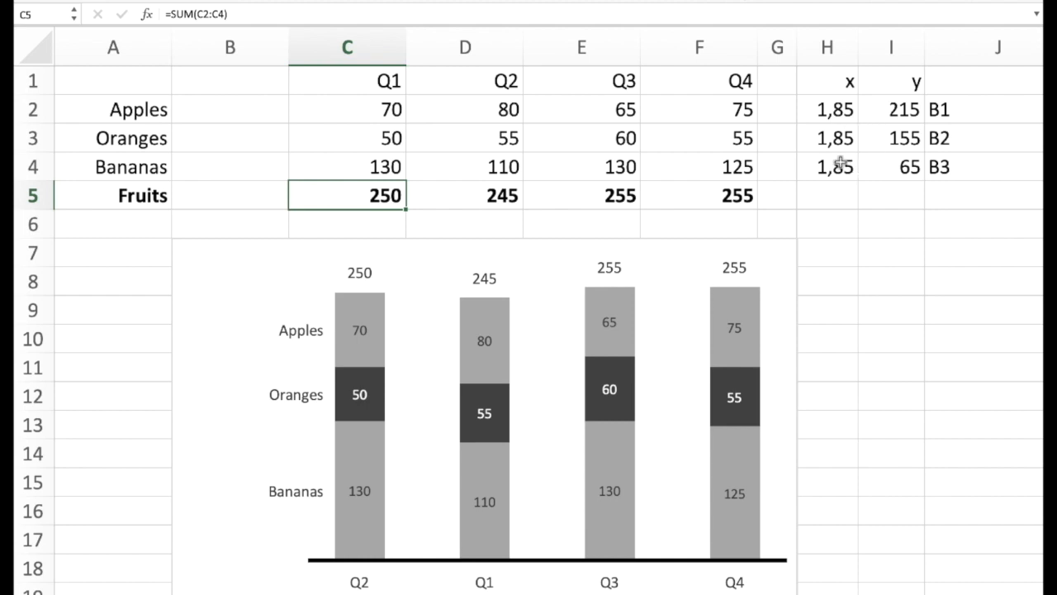
pyautogui.moveTo(853, 149)
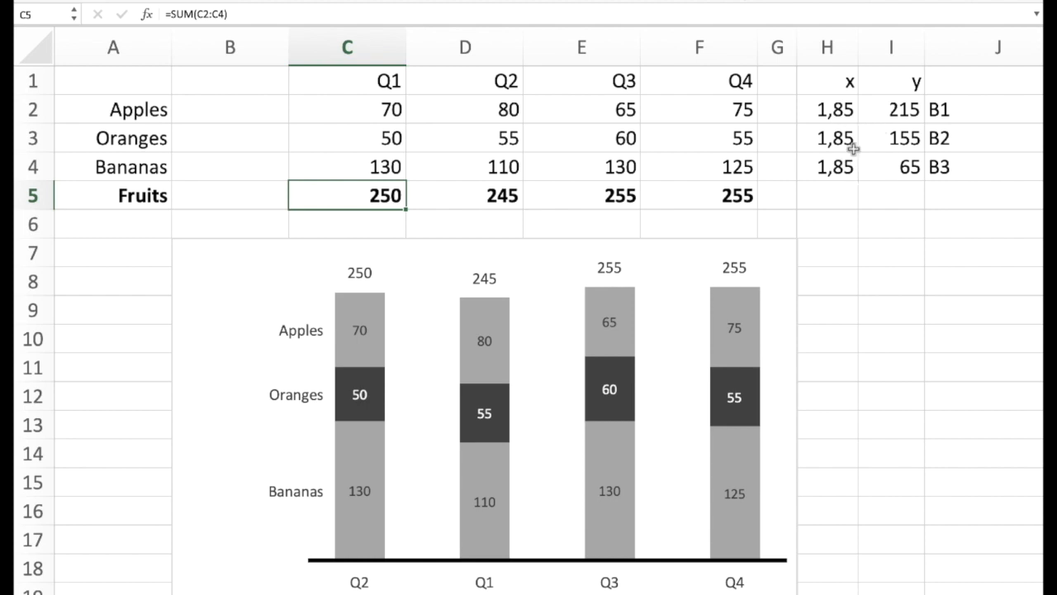
pyautogui.moveTo(892, 167)
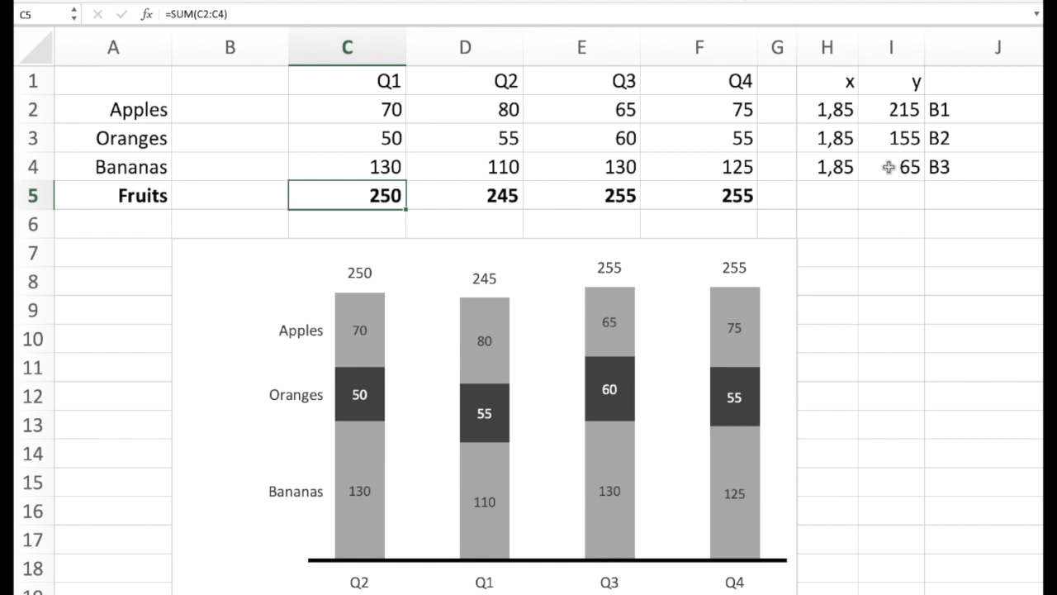
pyautogui.click(892, 167)
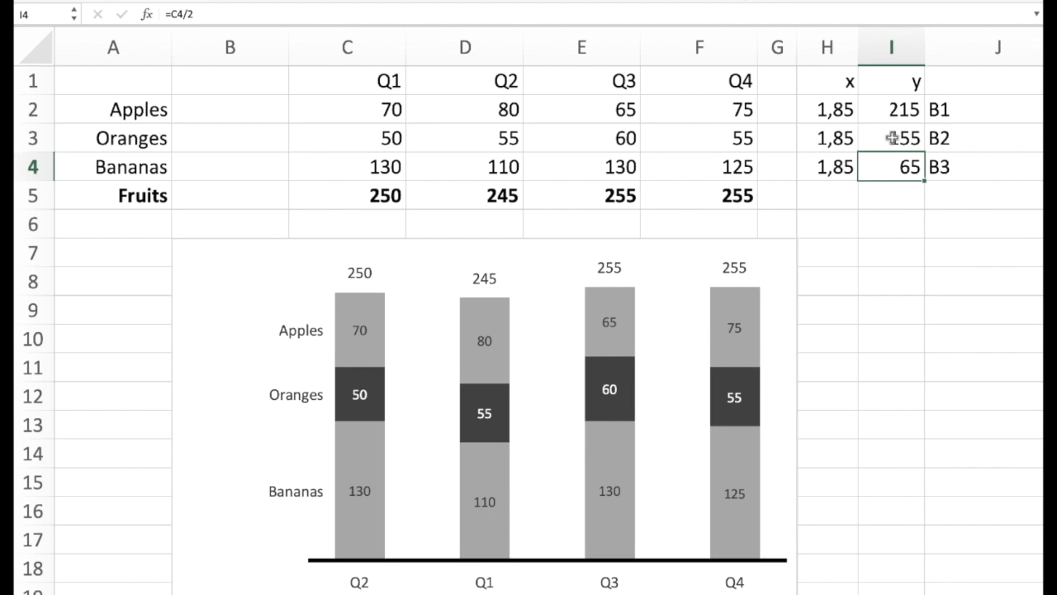
pyautogui.click(892, 139)
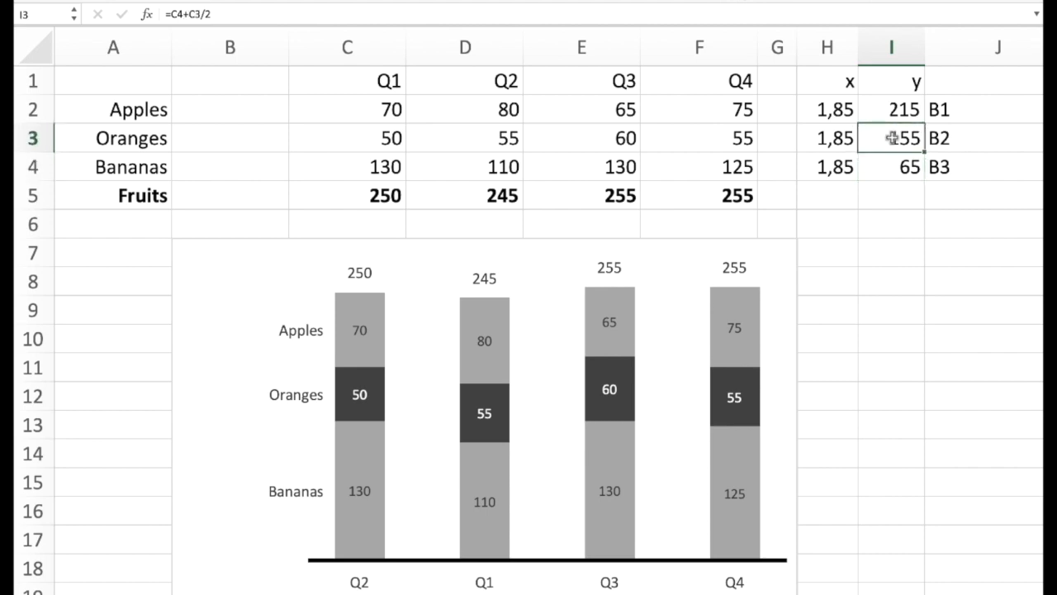
pyautogui.click(892, 109)
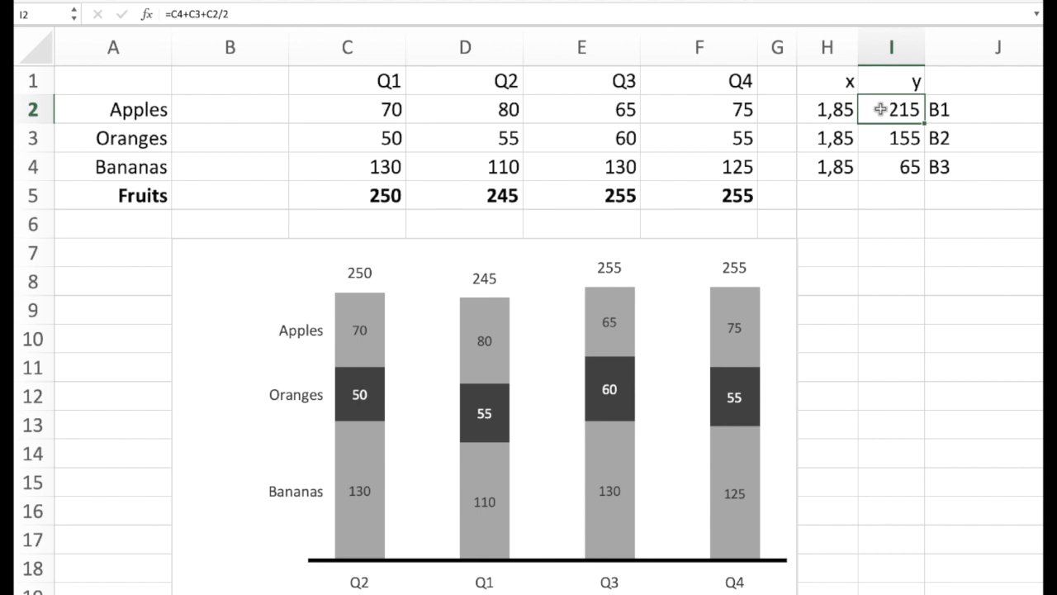
pyautogui.click(825, 109)
pyautogui.write('1,6')
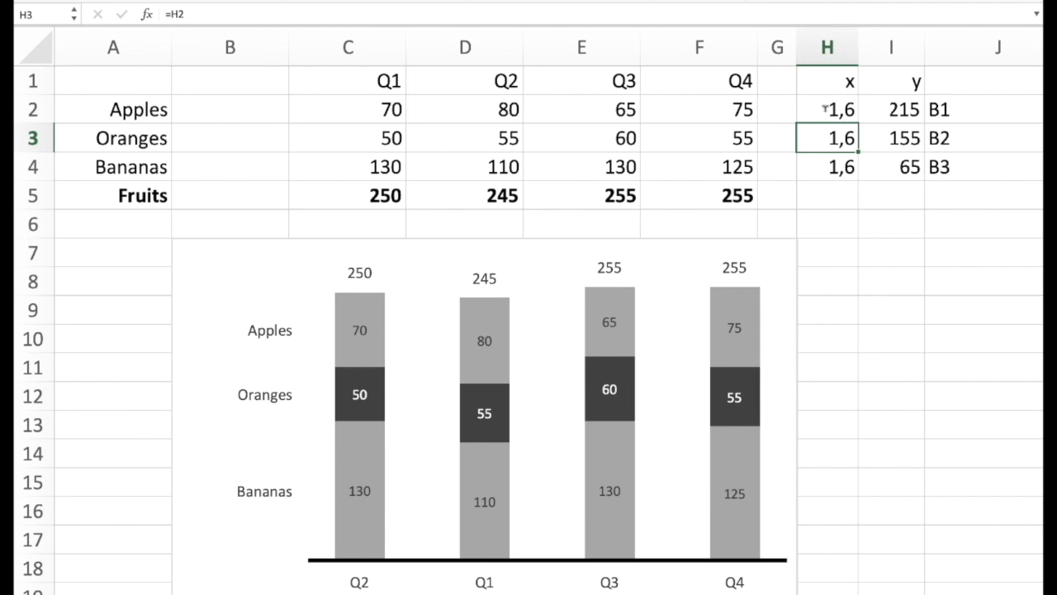
# Step: Set H2 to 1,85 so all three label x values read 1,85
pyautogui.click(839, 109)
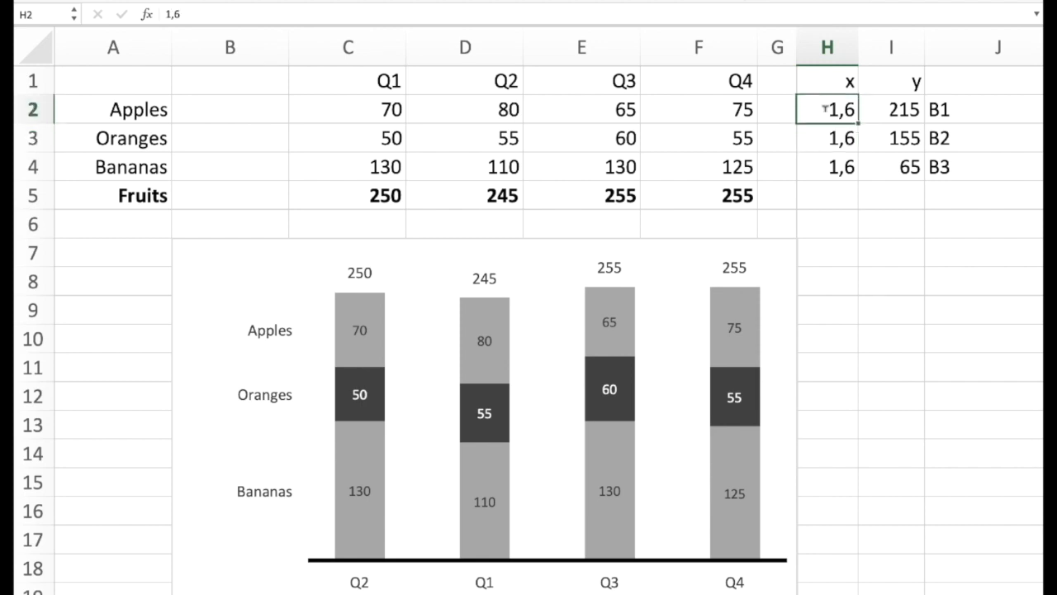
pyautogui.write('1,85')
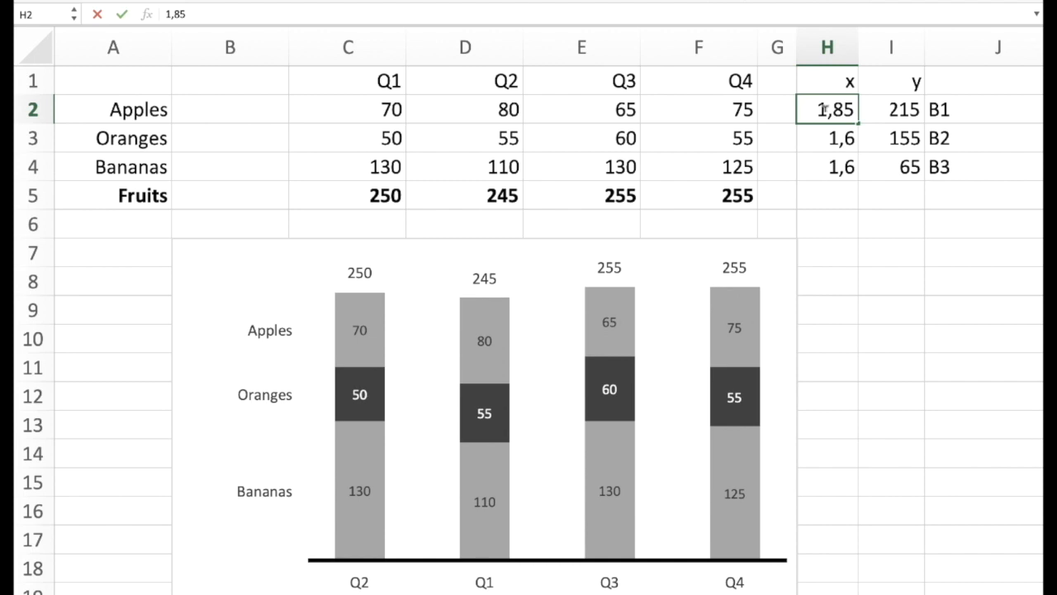
pyautogui.click(826, 139)
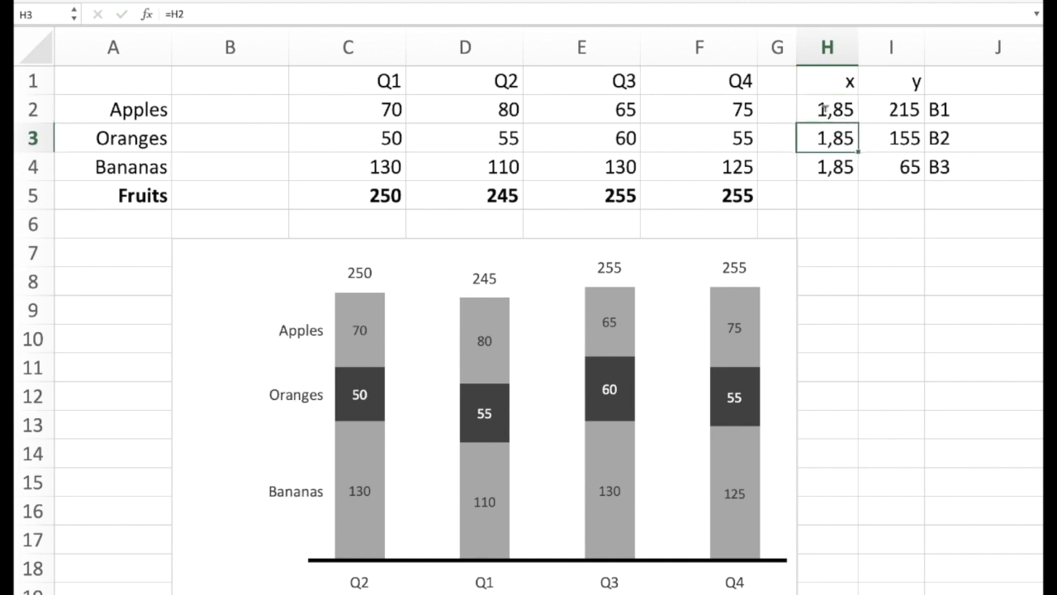
pyautogui.moveTo(306, 327)
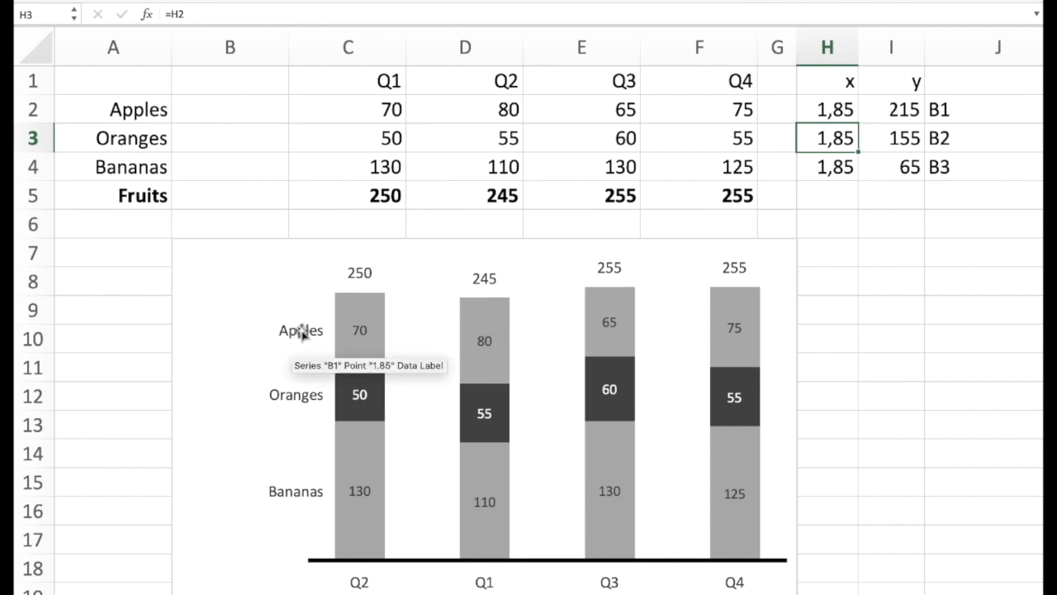
pyautogui.moveTo(321, 411)
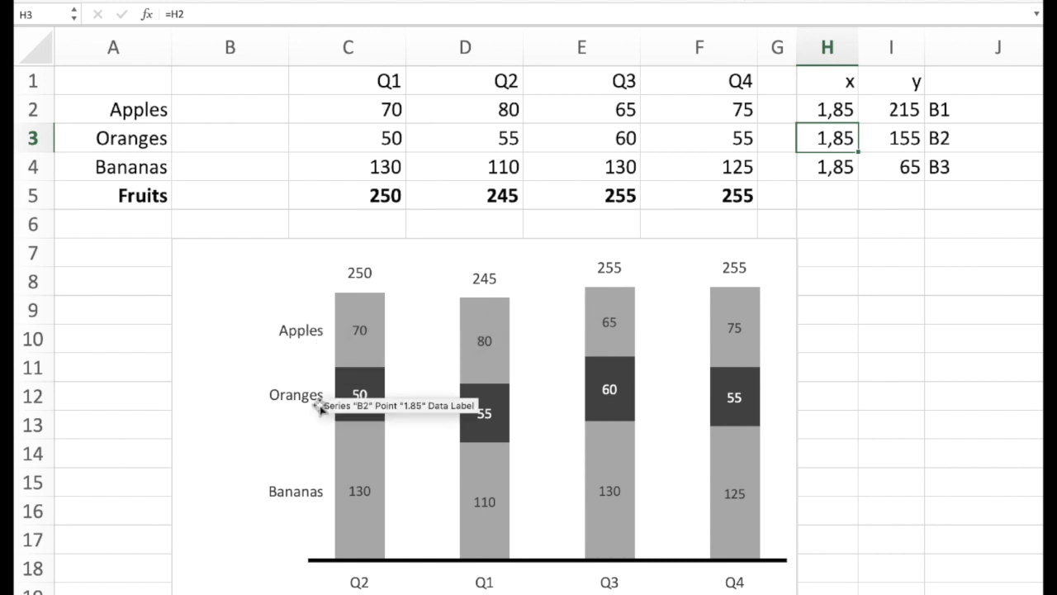
pyautogui.rightClick(313, 406)
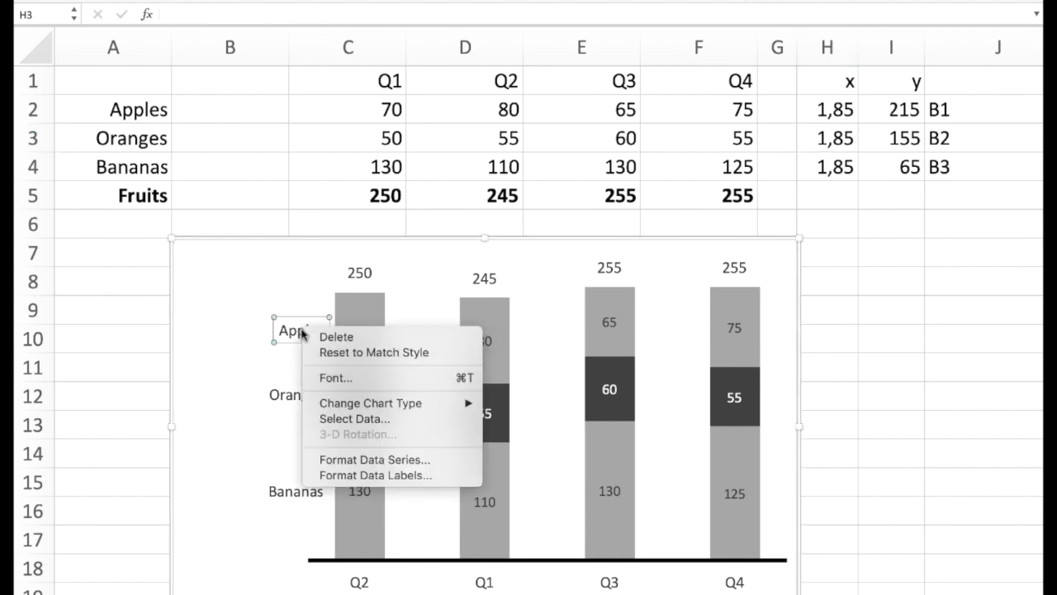
pyautogui.moveTo(375, 474)
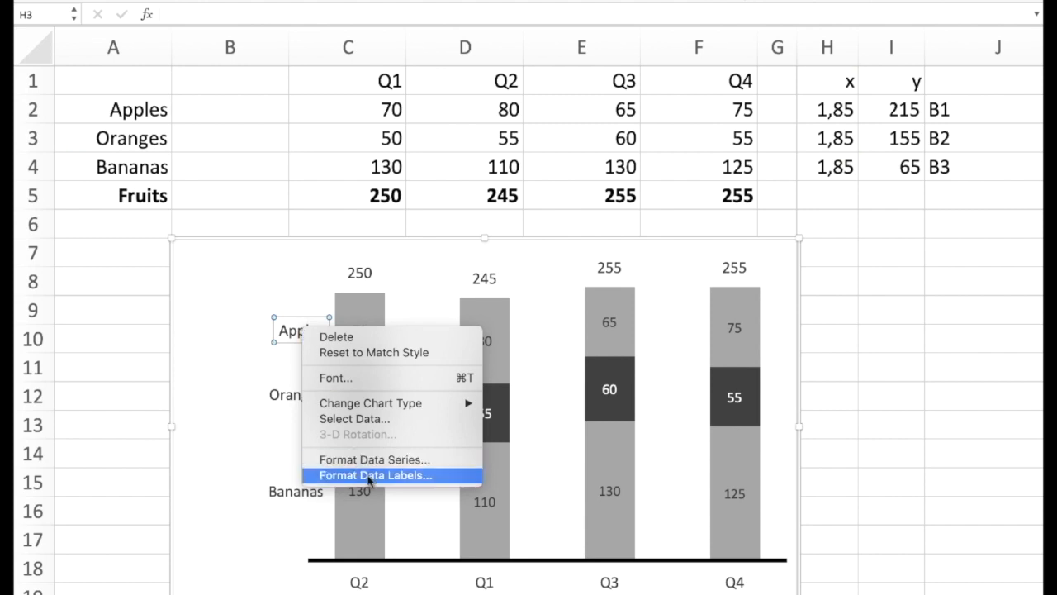
pyautogui.click(377, 476)
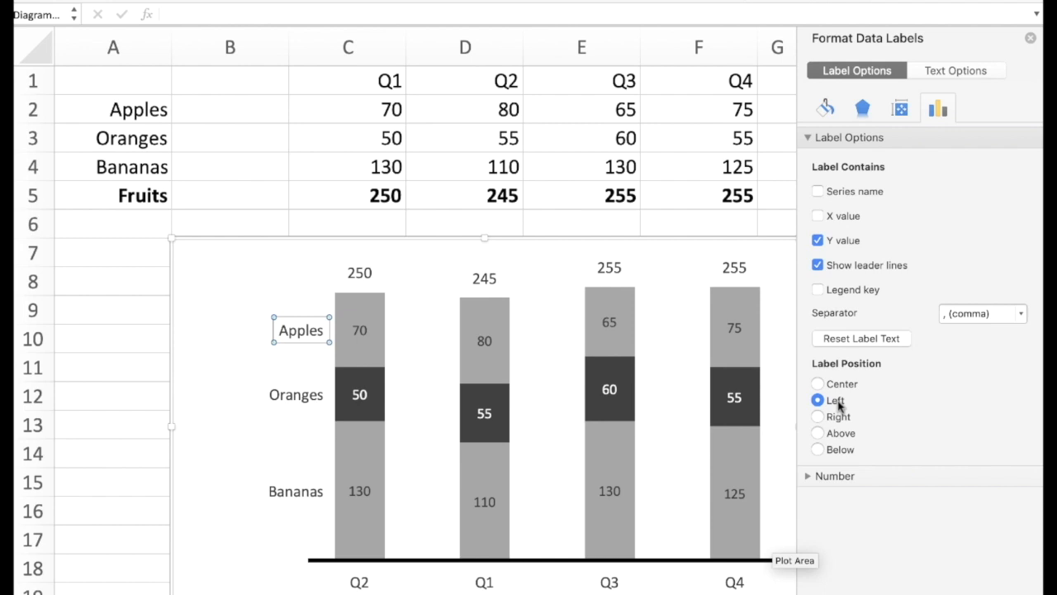
pyautogui.click(818, 416)
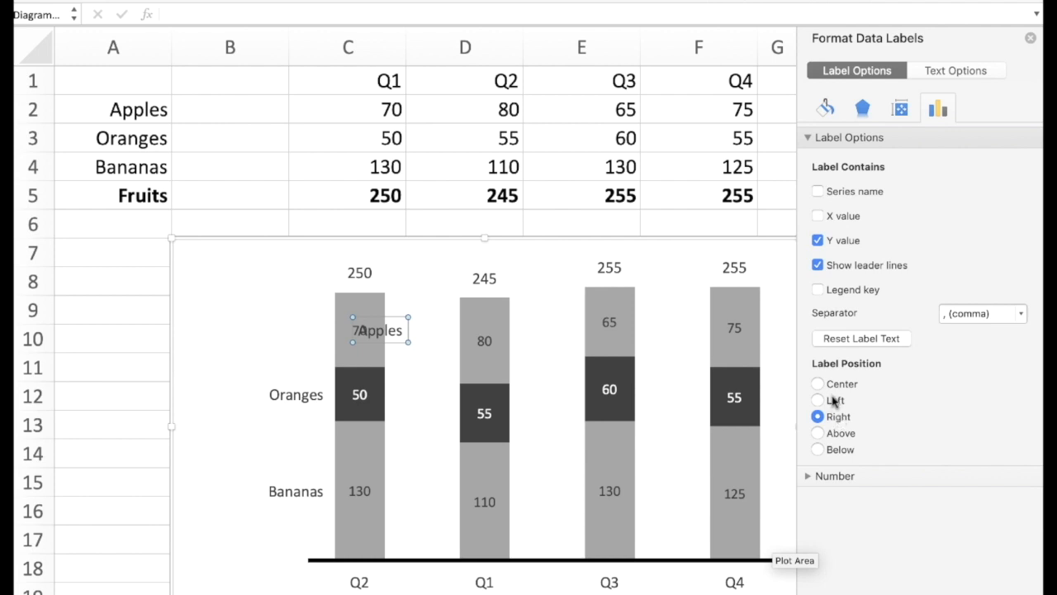
pyautogui.click(817, 400)
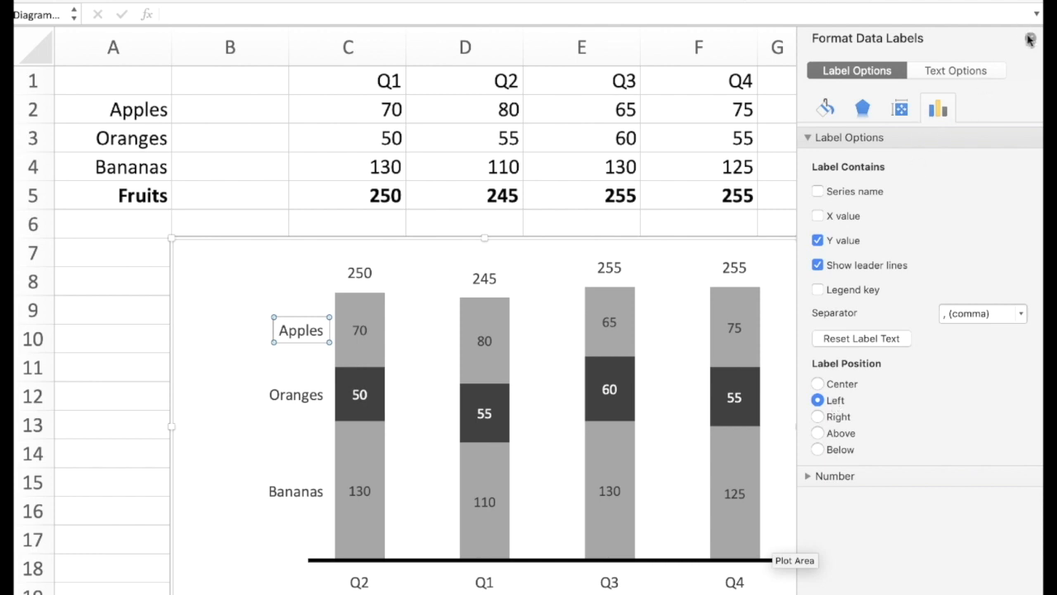
pyautogui.click(1029, 38)
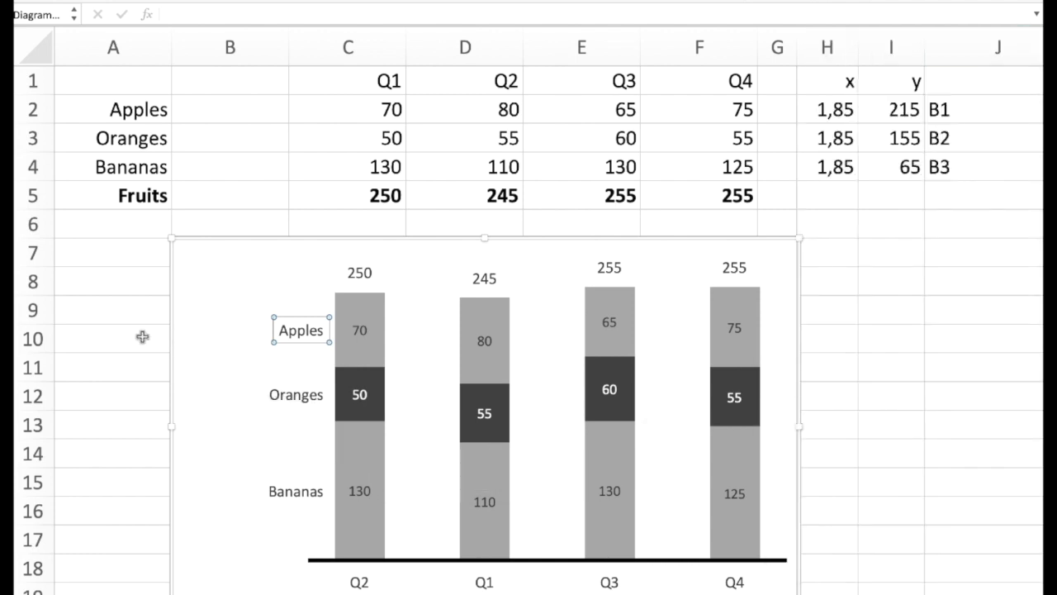
pyautogui.moveTo(201, 351)
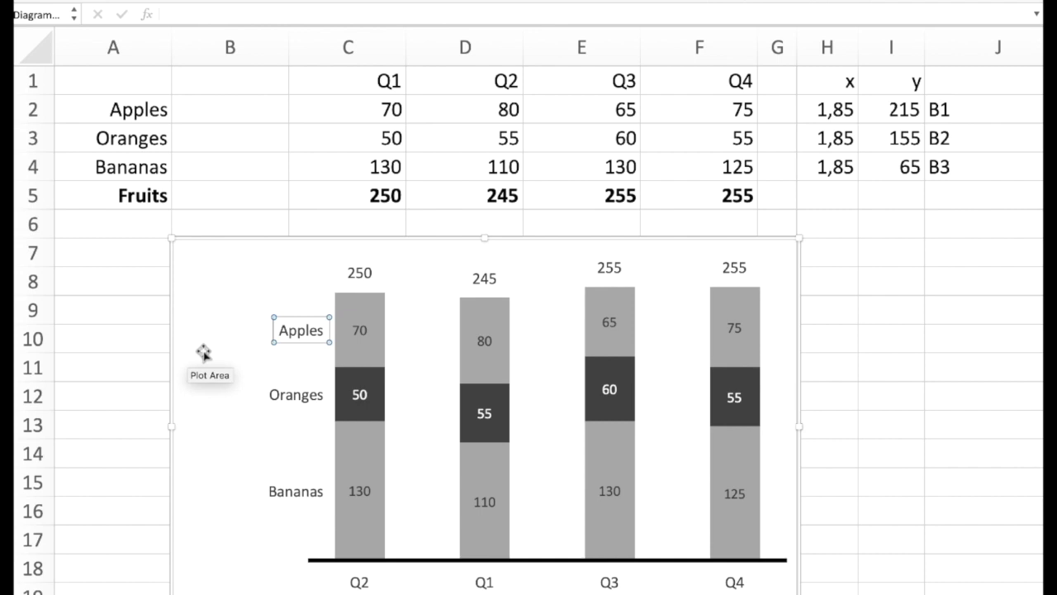